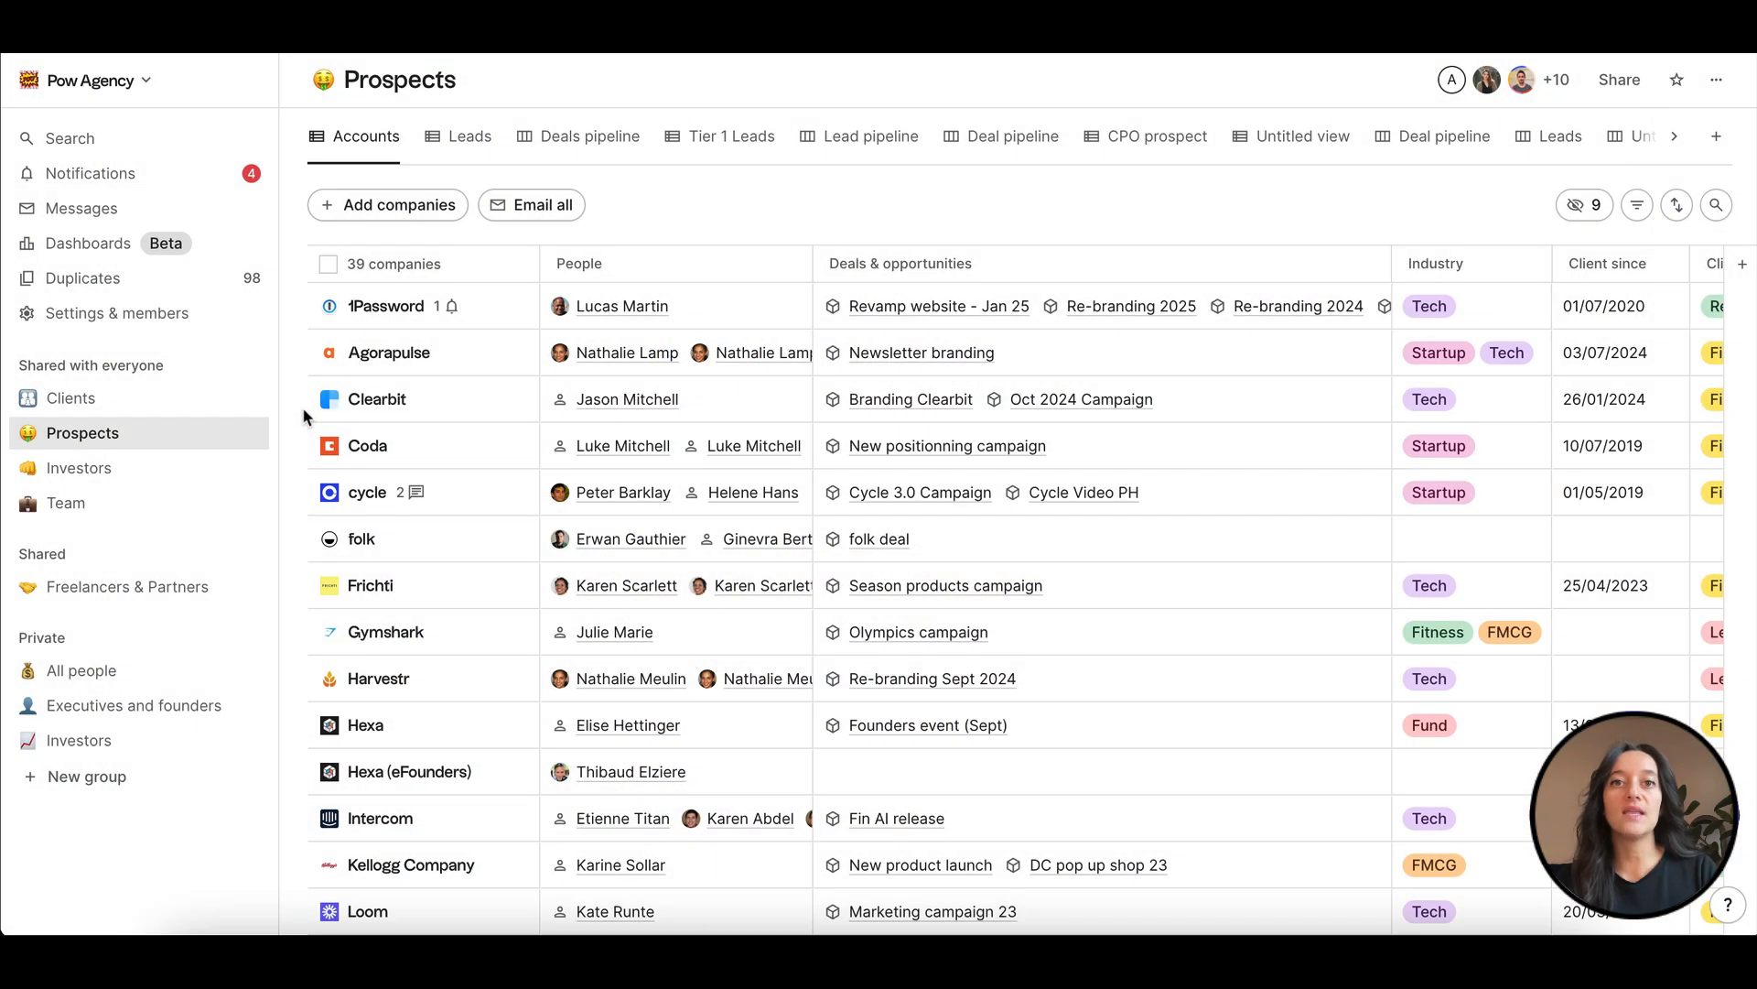
# - Open Settings & members and go to the Workspace Senders page, which lists no senders
pyautogui.click(119, 313)
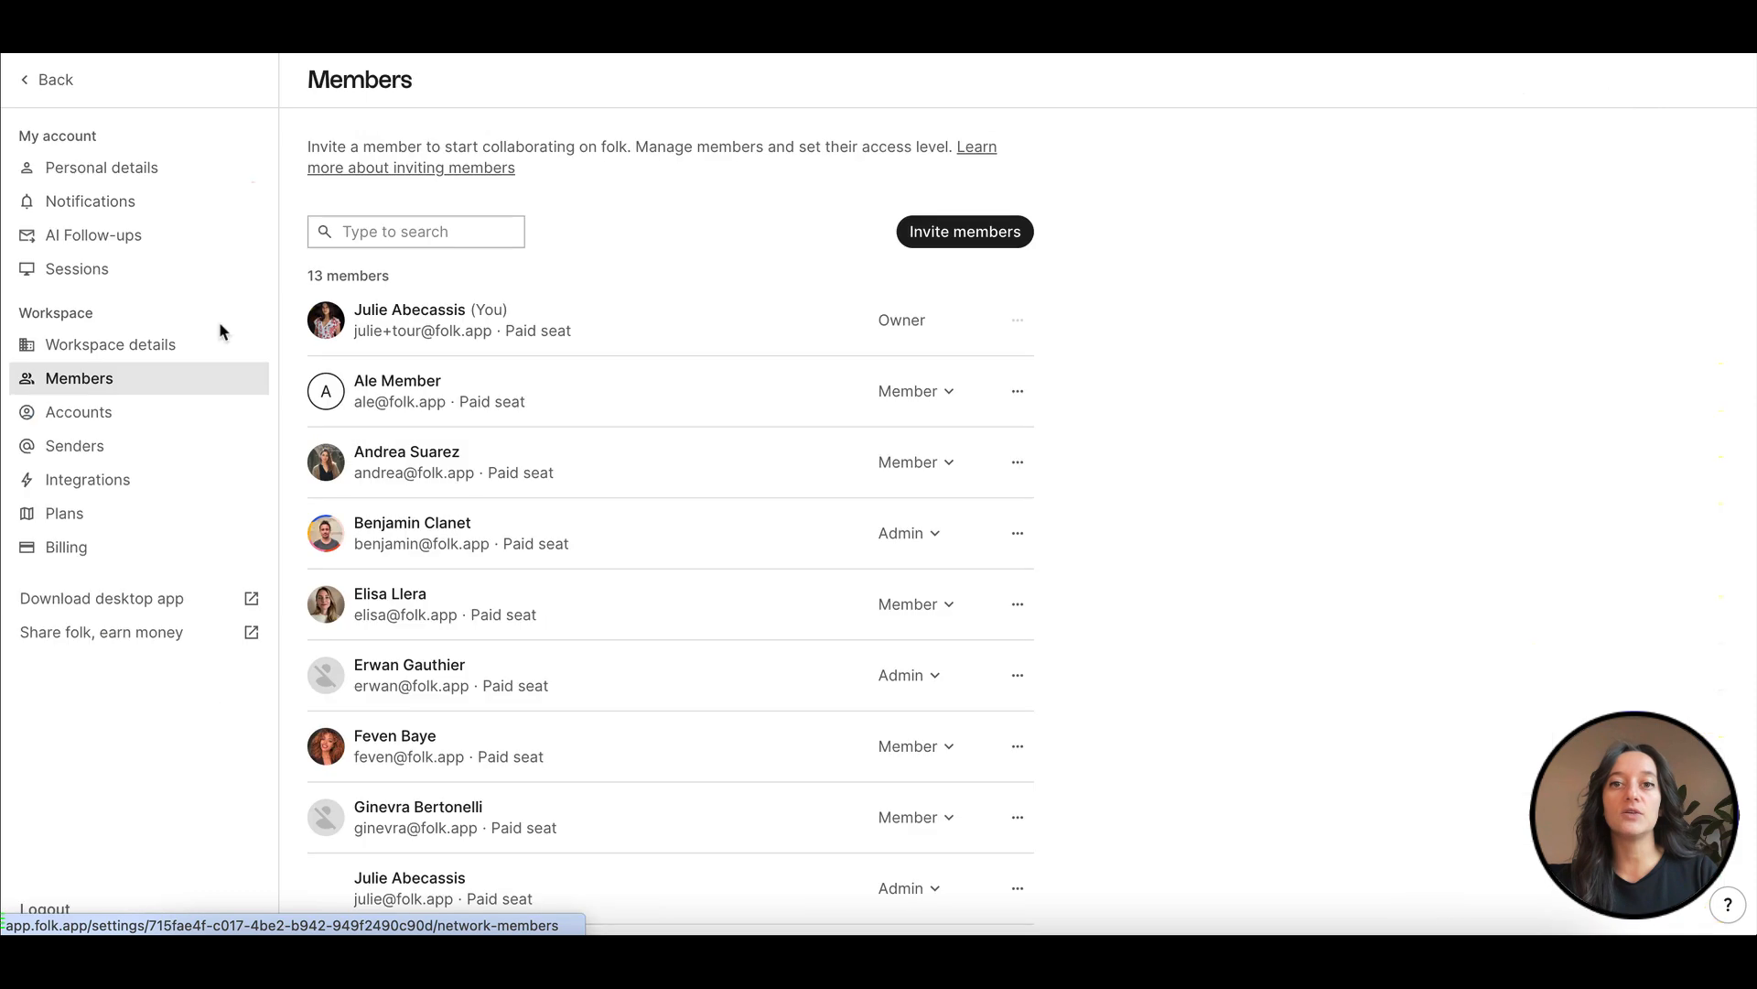
pyautogui.moveTo(74, 445)
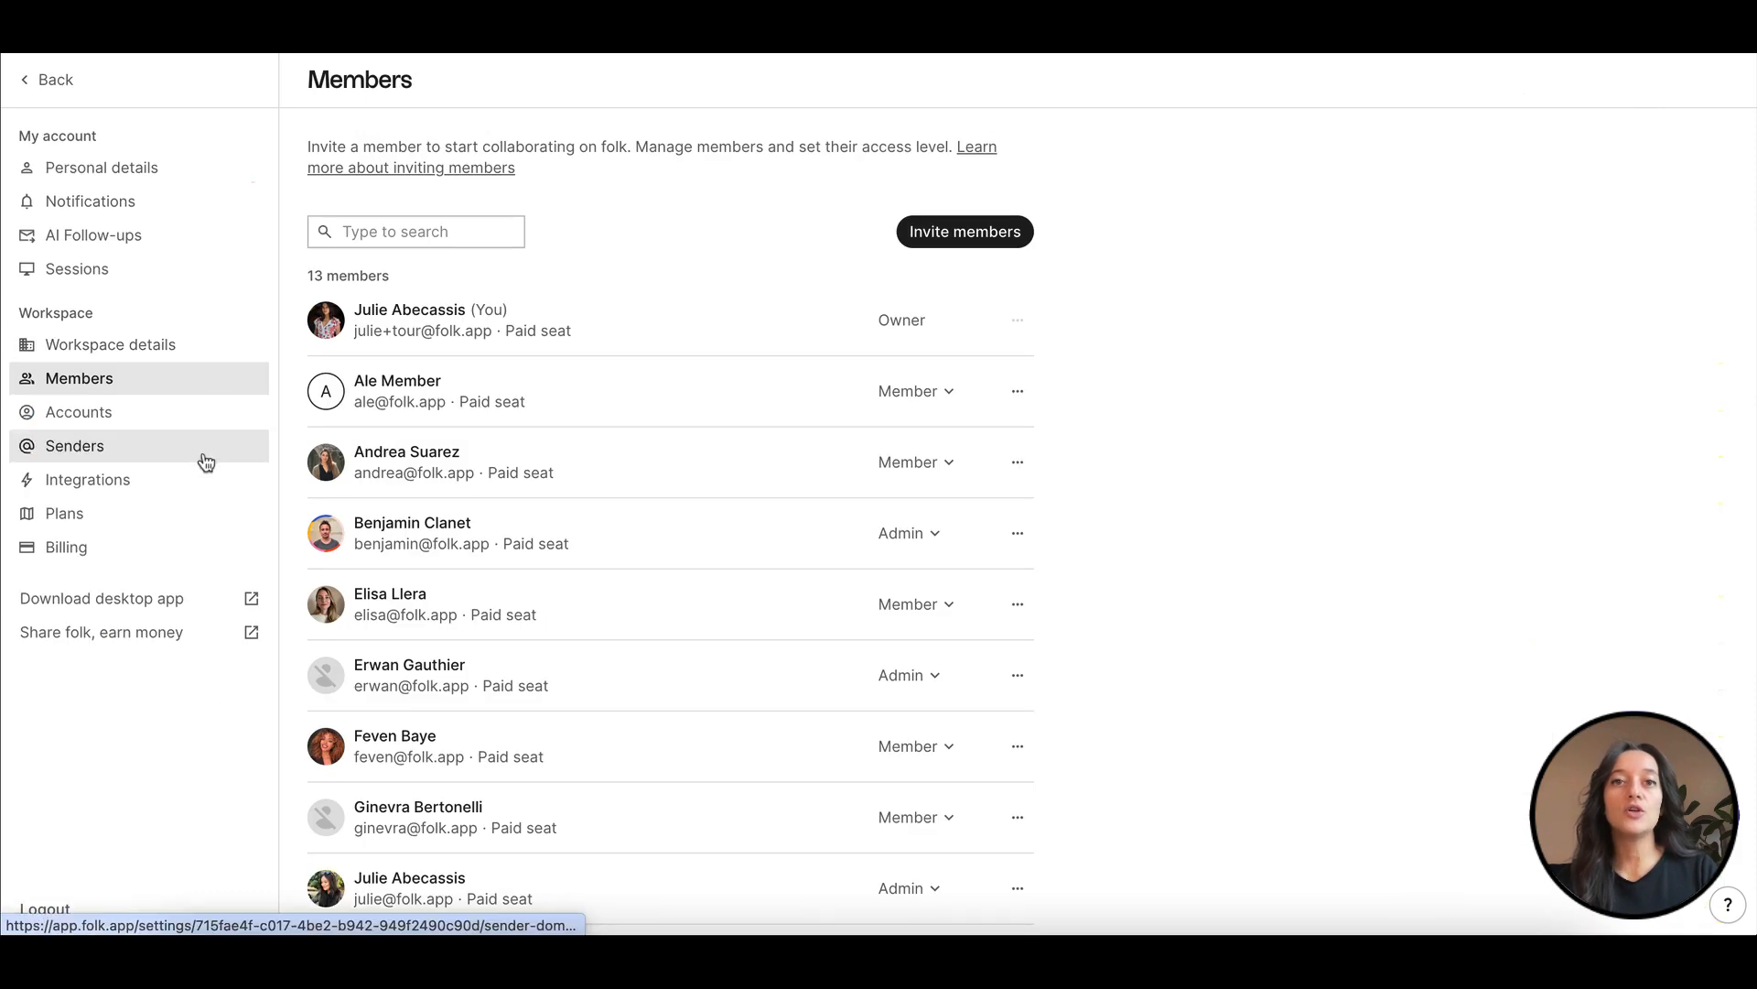
pyautogui.click(75, 445)
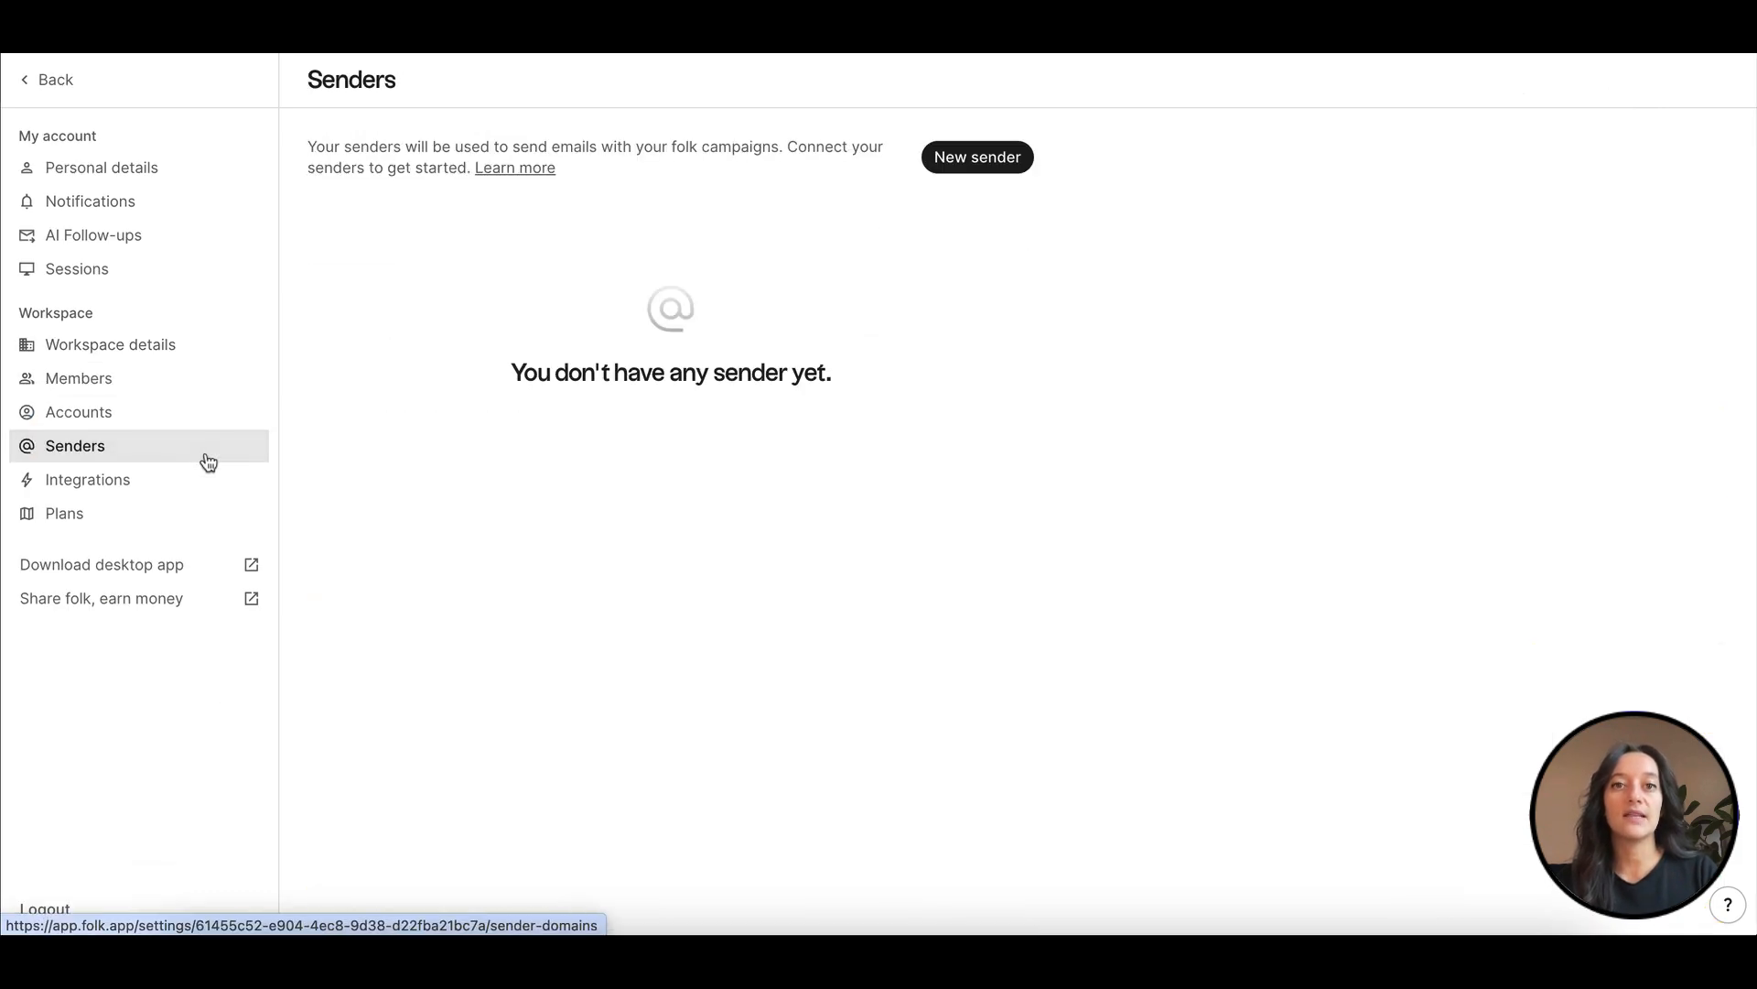
# - Add a Gmail sender by signing in with the work Google account and allowing folk access
pyautogui.click(976, 157)
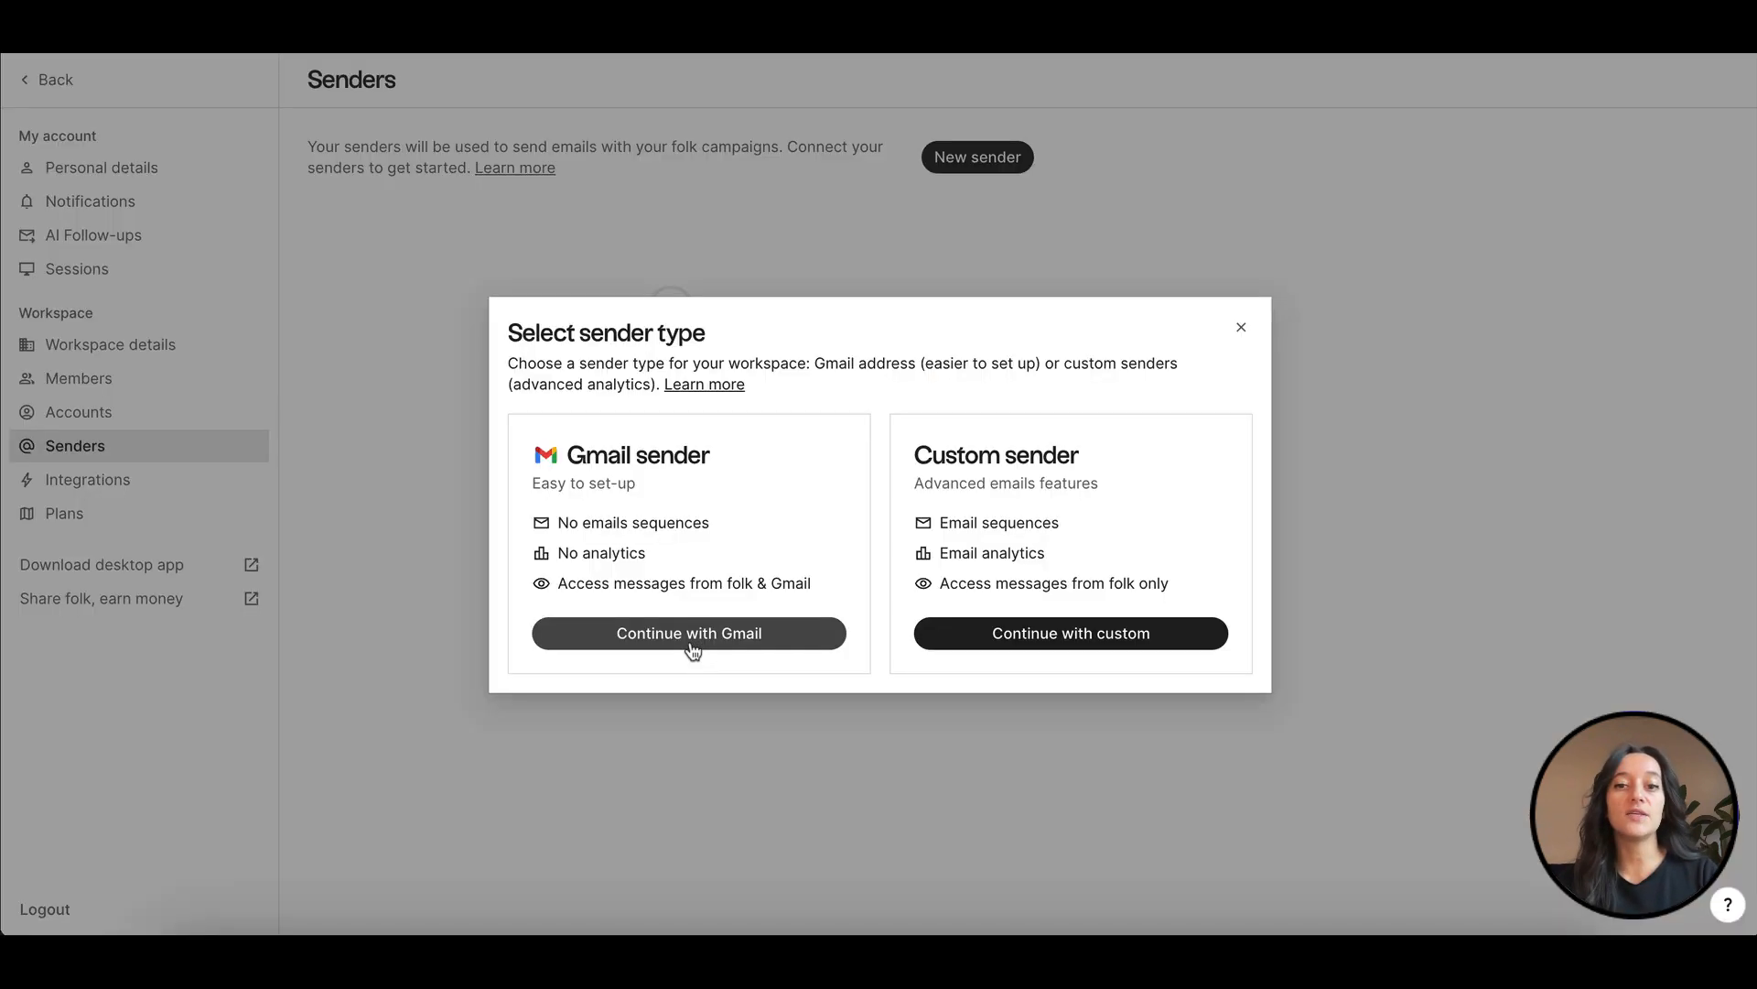
pyautogui.click(688, 633)
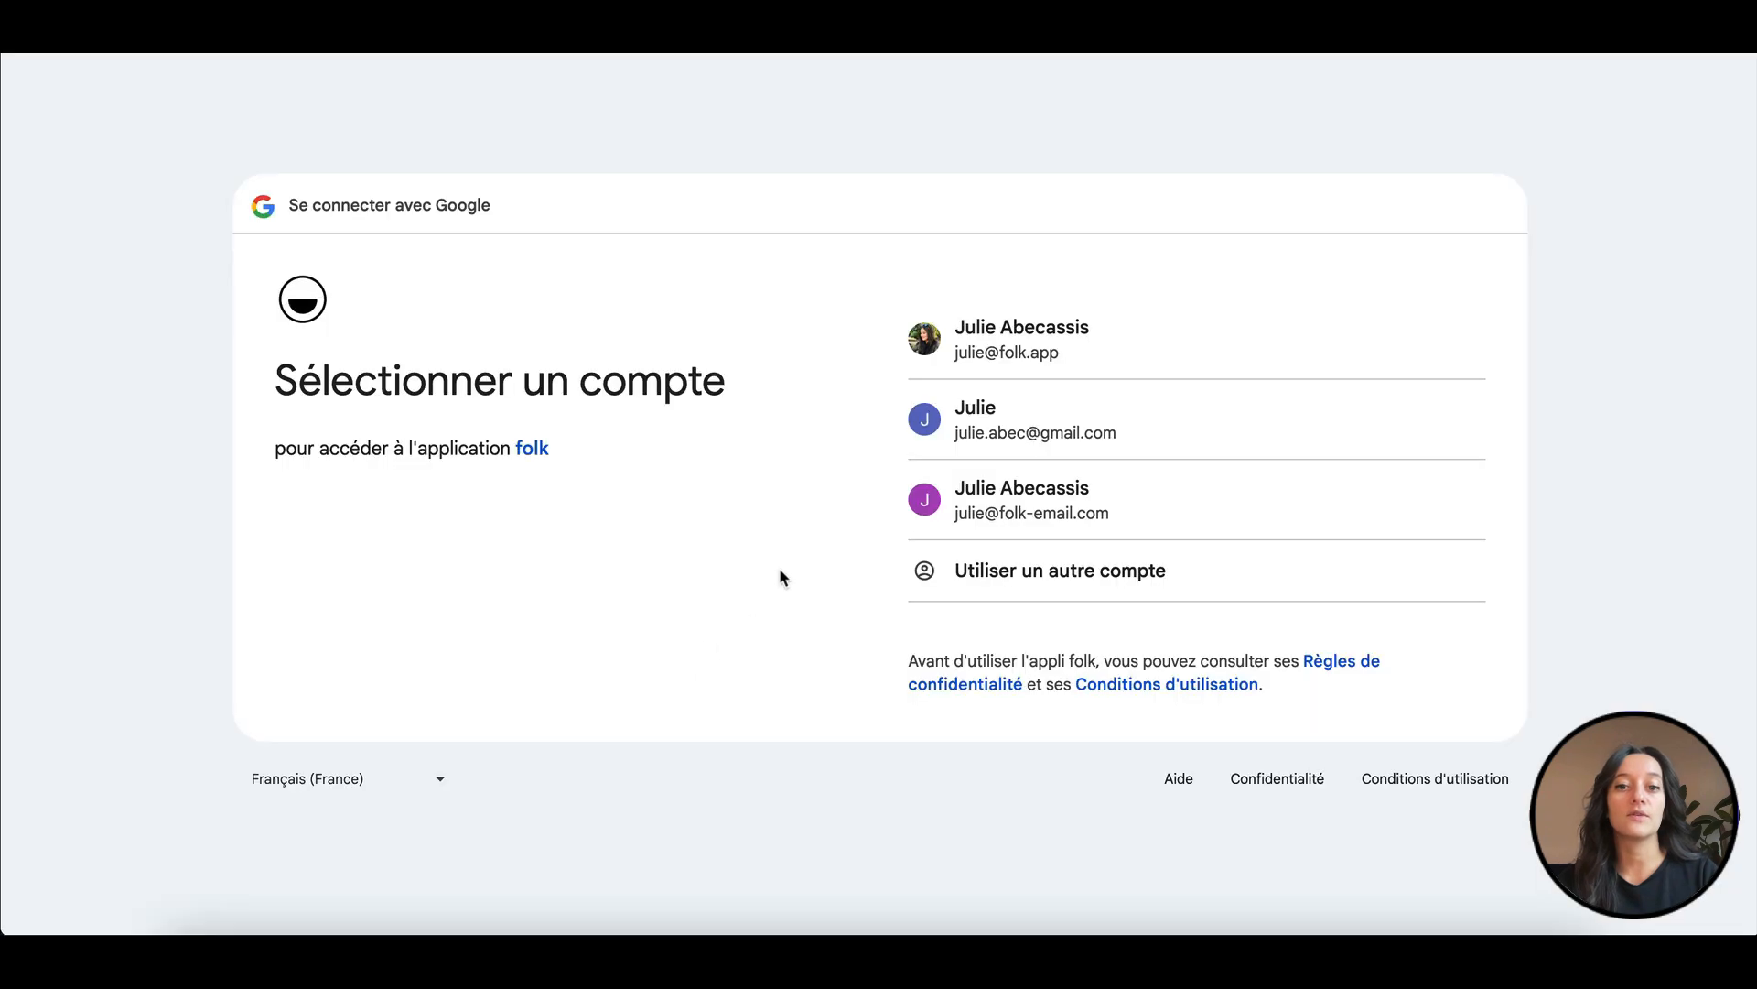
pyautogui.click(1022, 339)
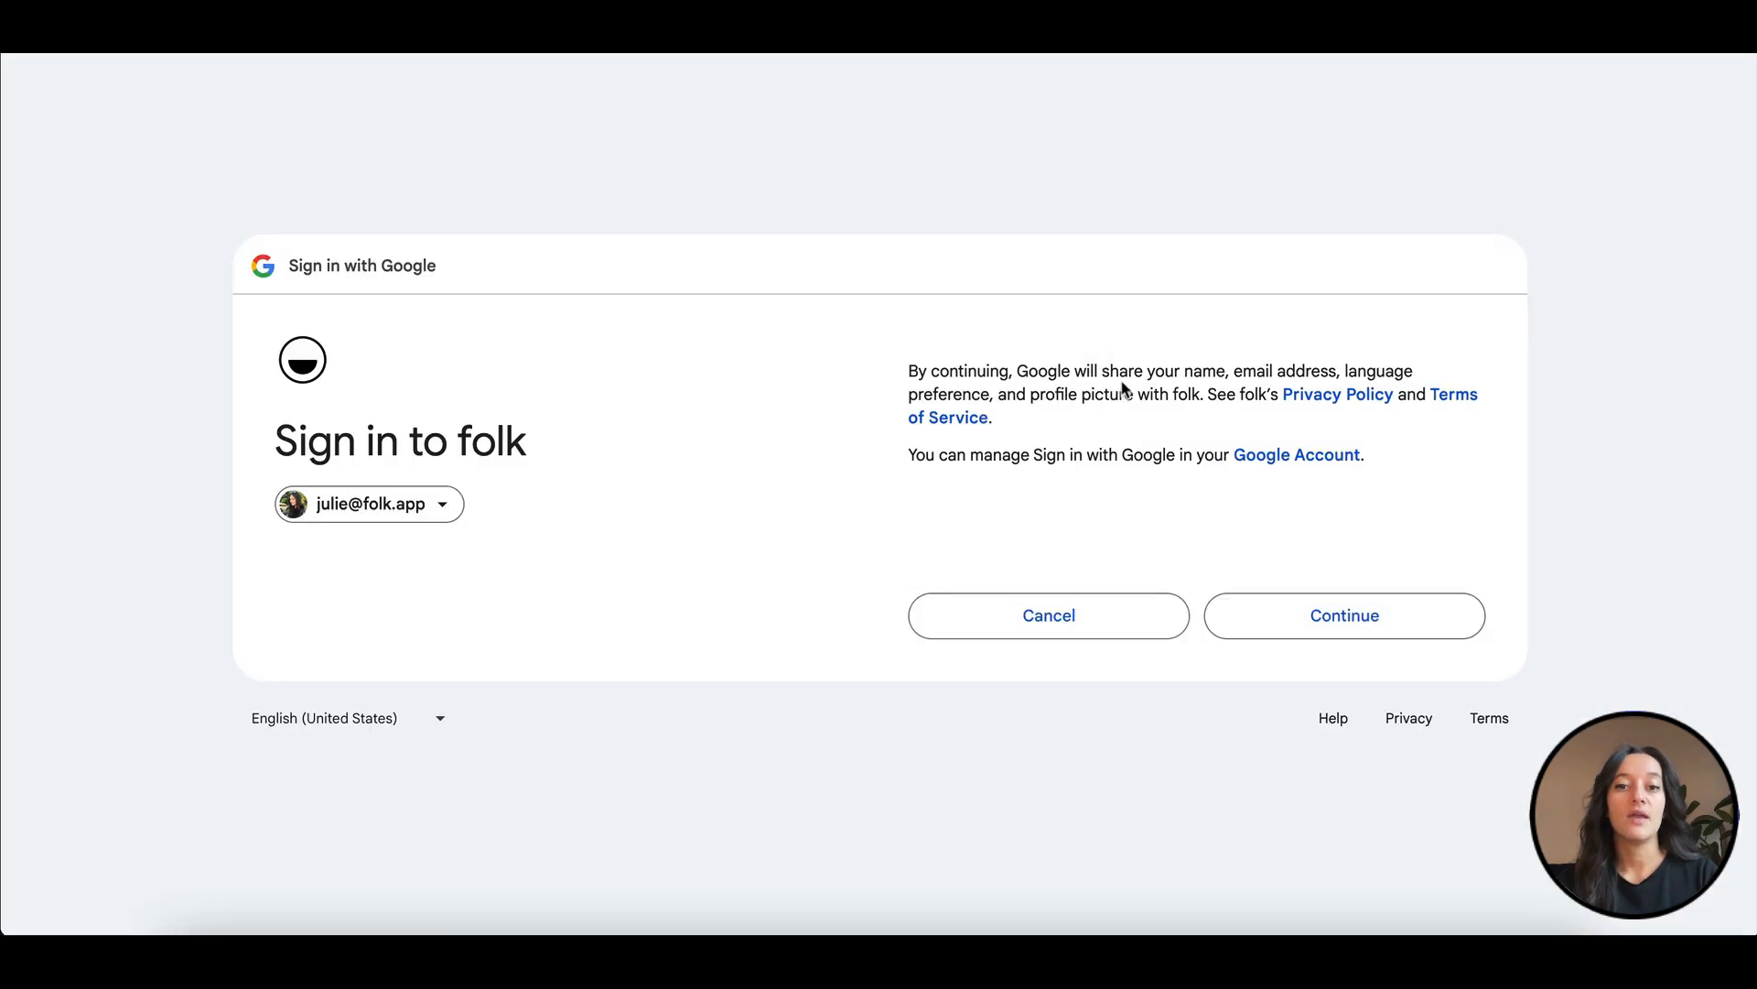
pyautogui.click(1343, 615)
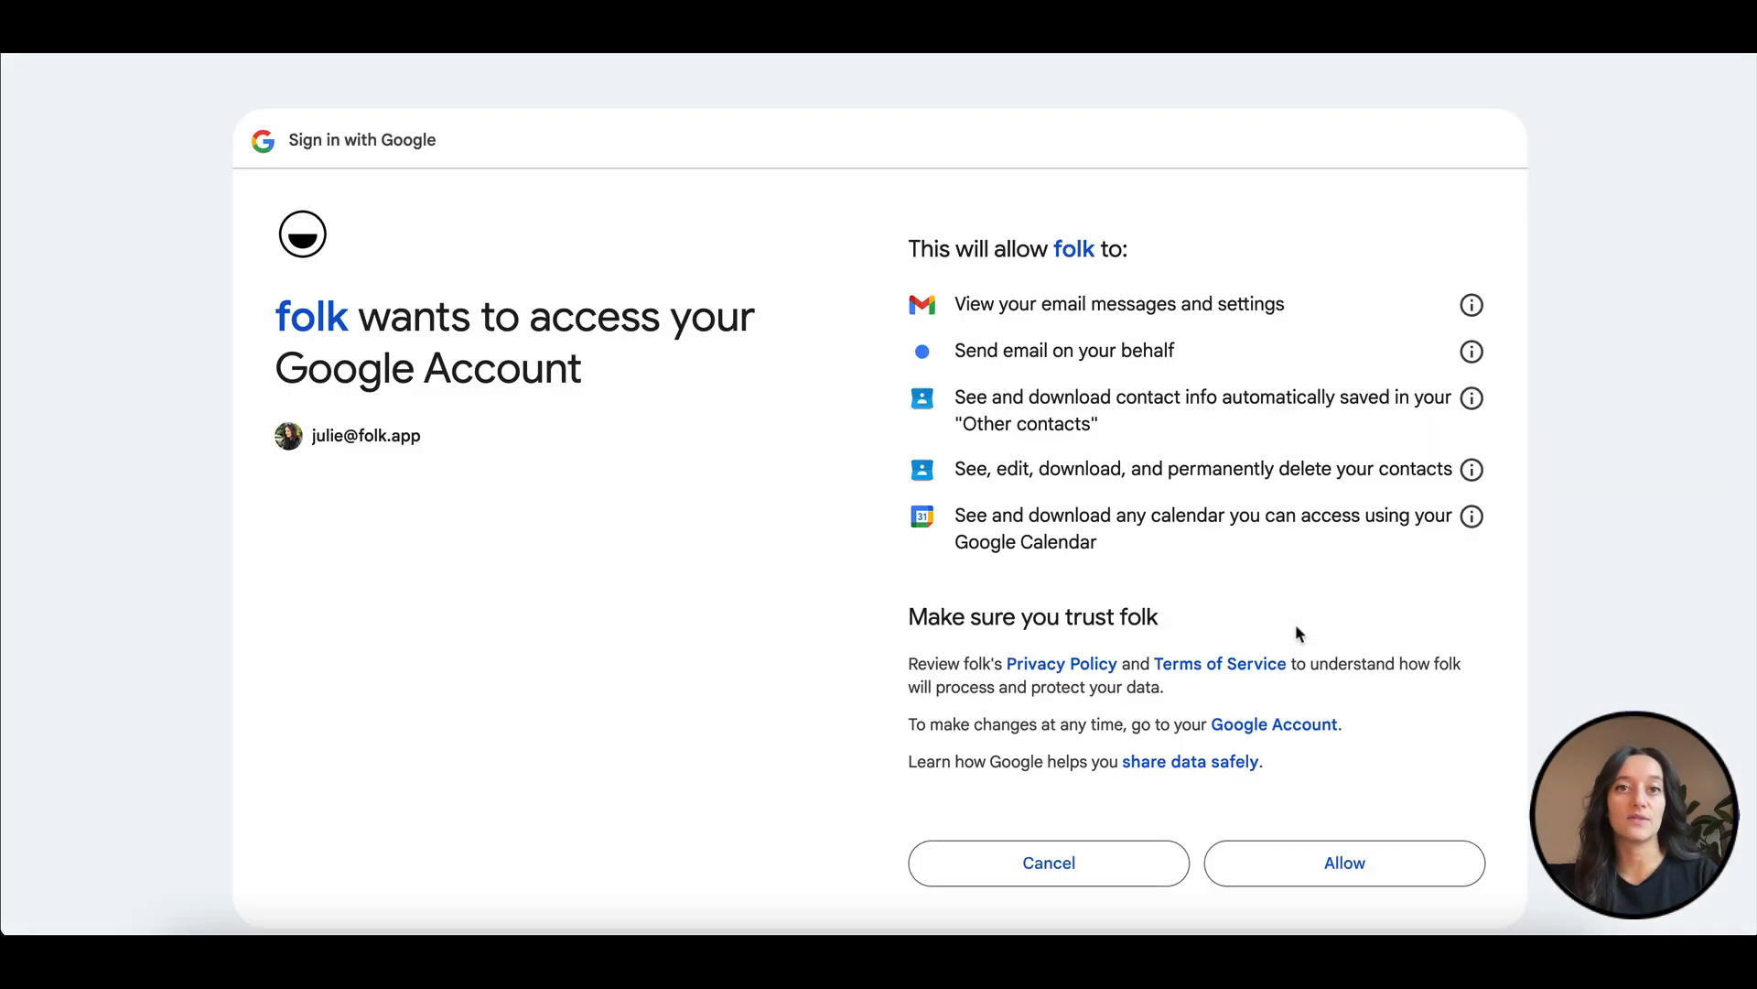
pyautogui.click(1343, 863)
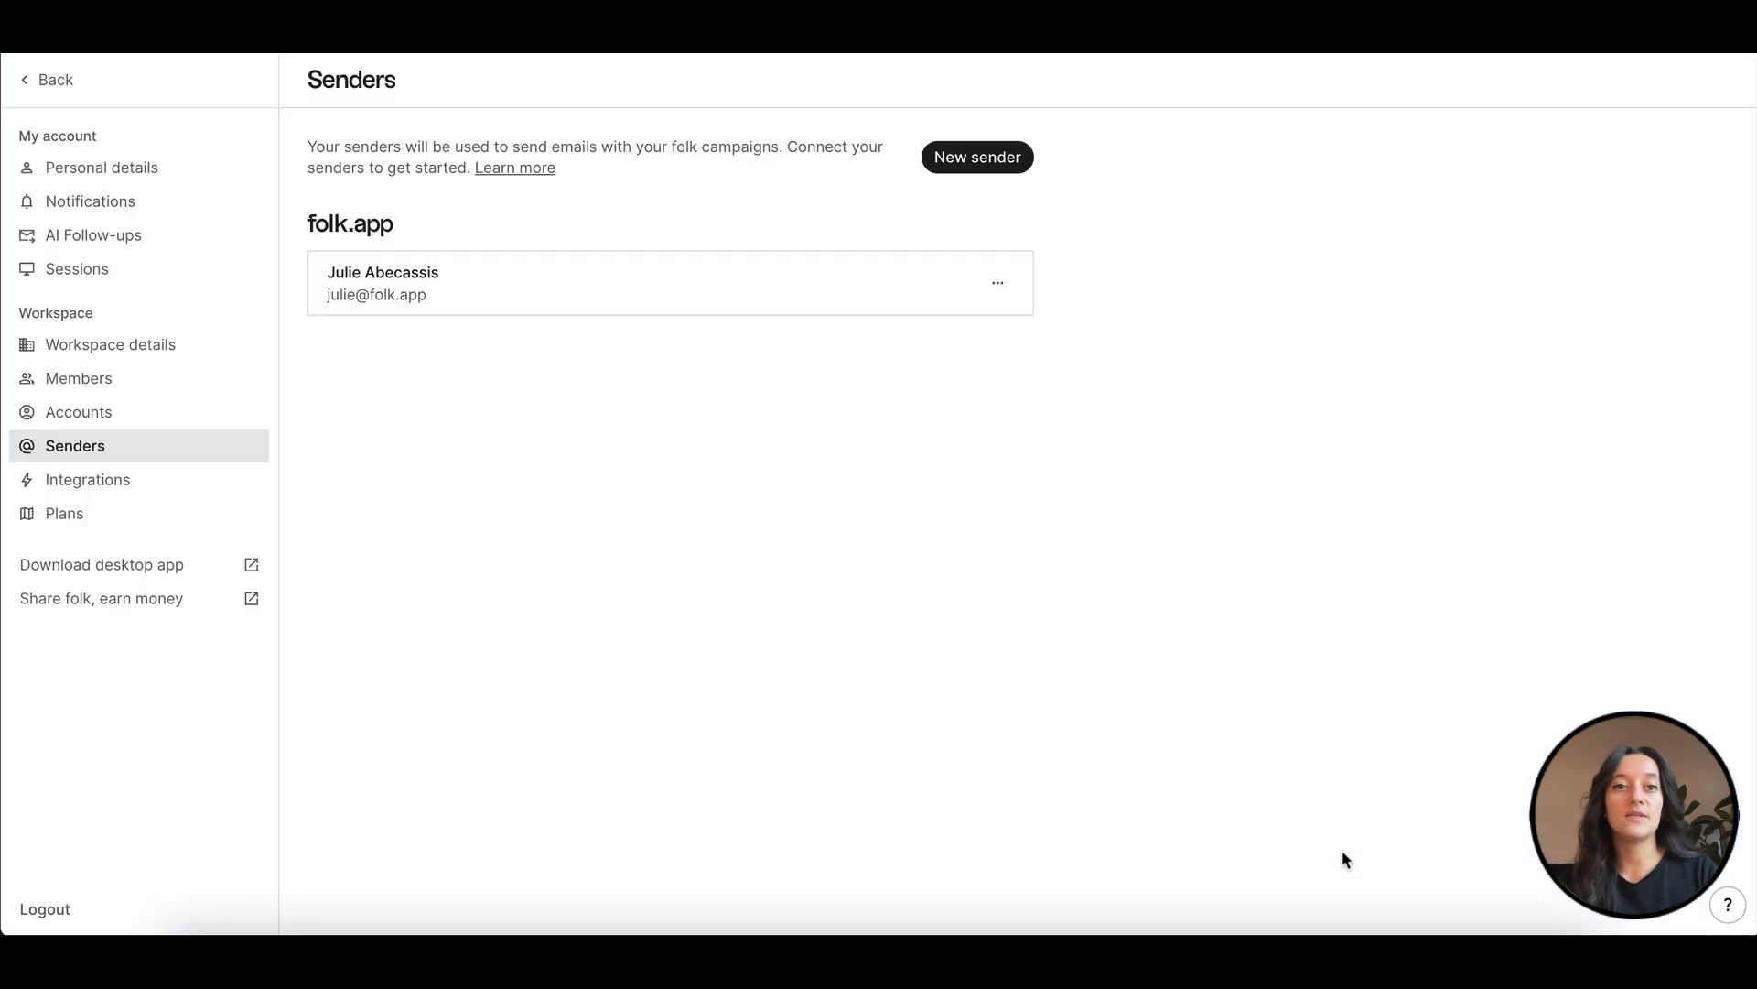
pyautogui.moveTo(1082, 653)
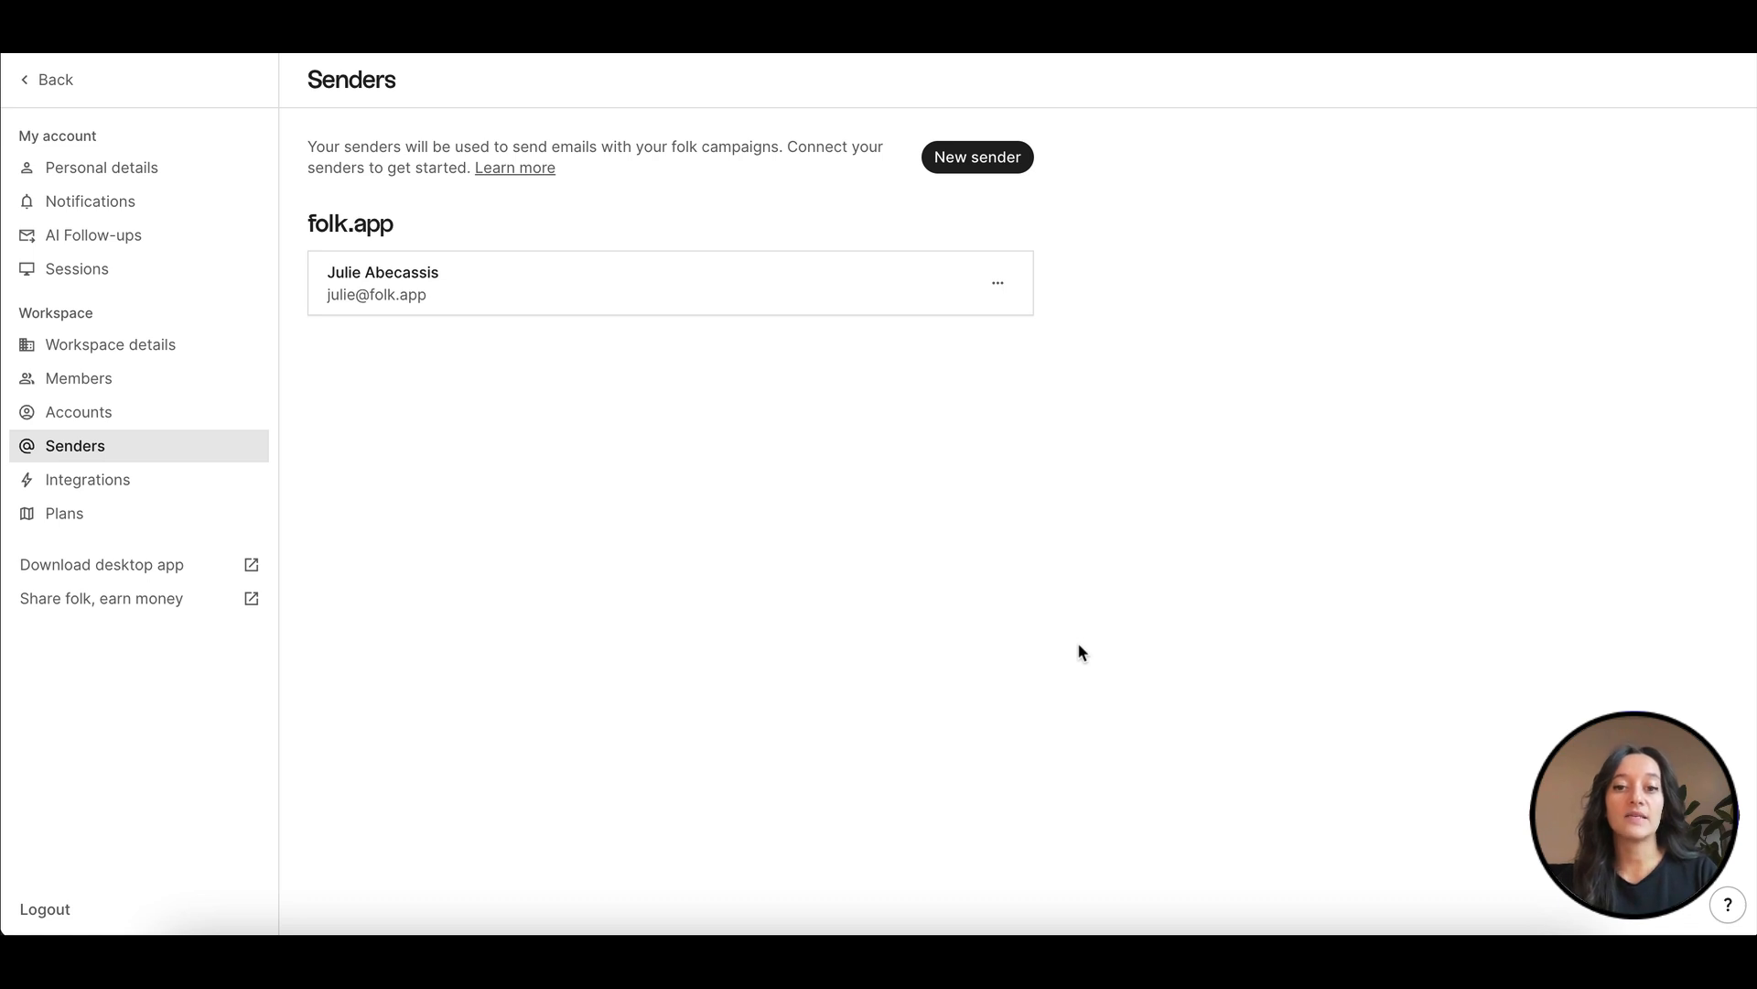
pyautogui.moveTo(1082, 637)
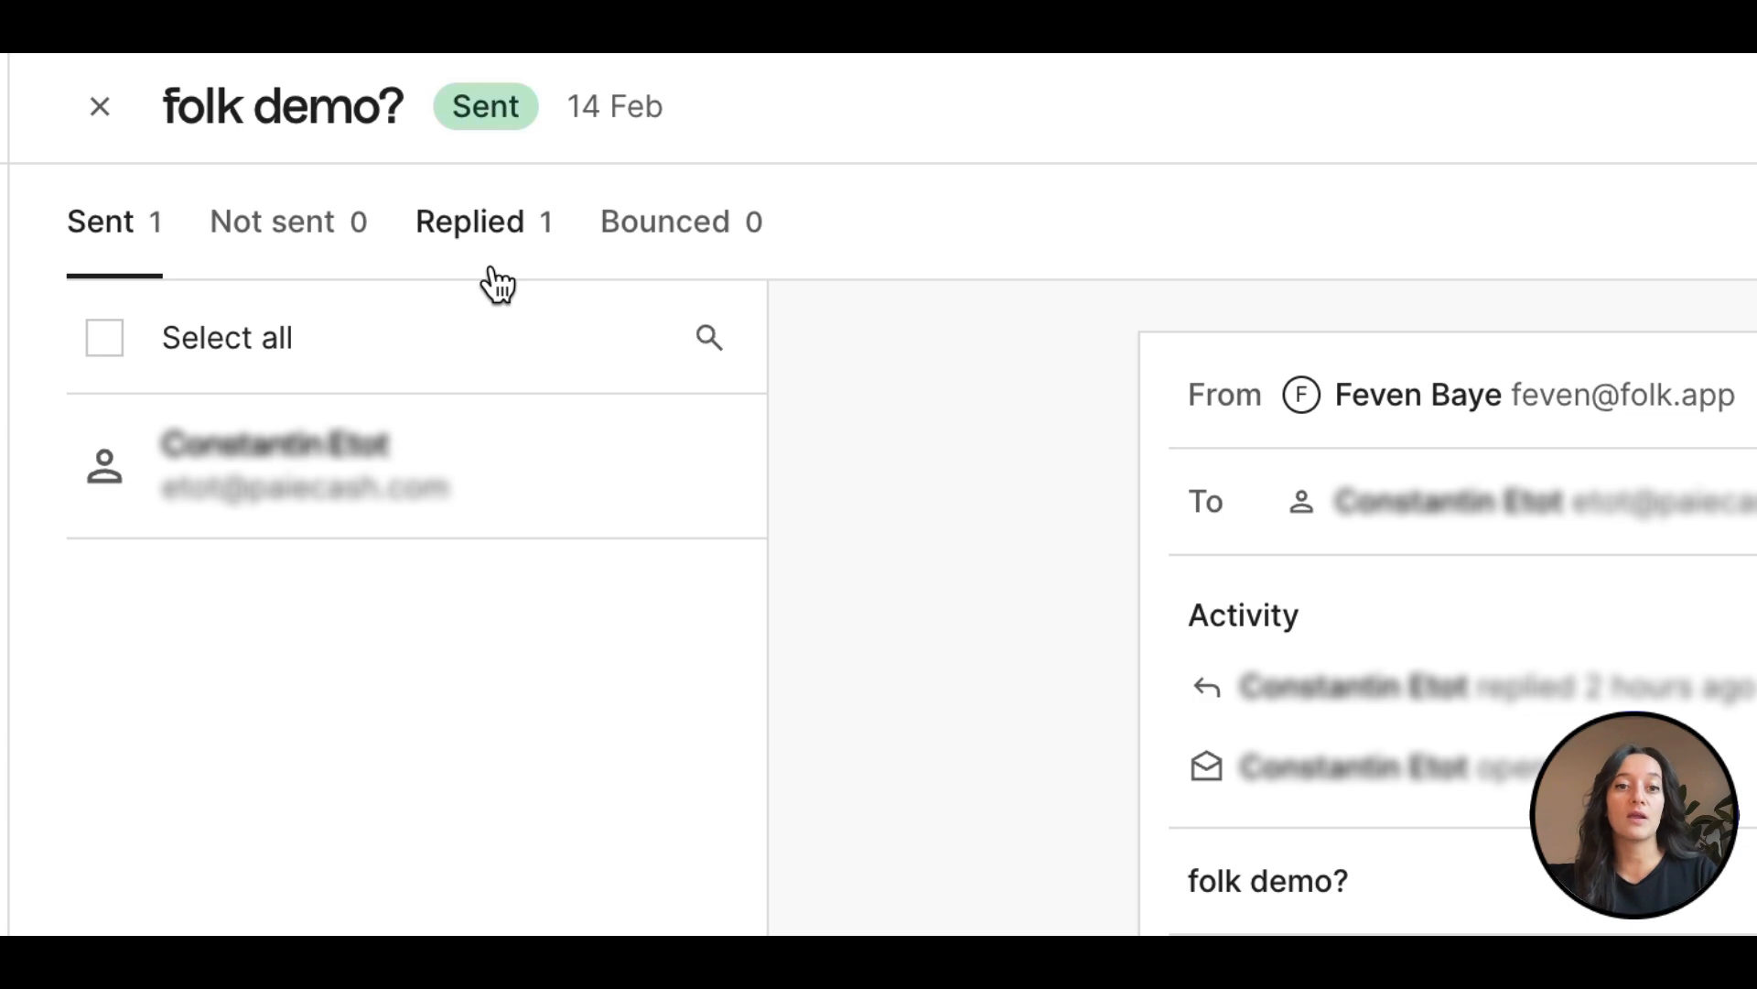
pyautogui.moveTo(804, 423)
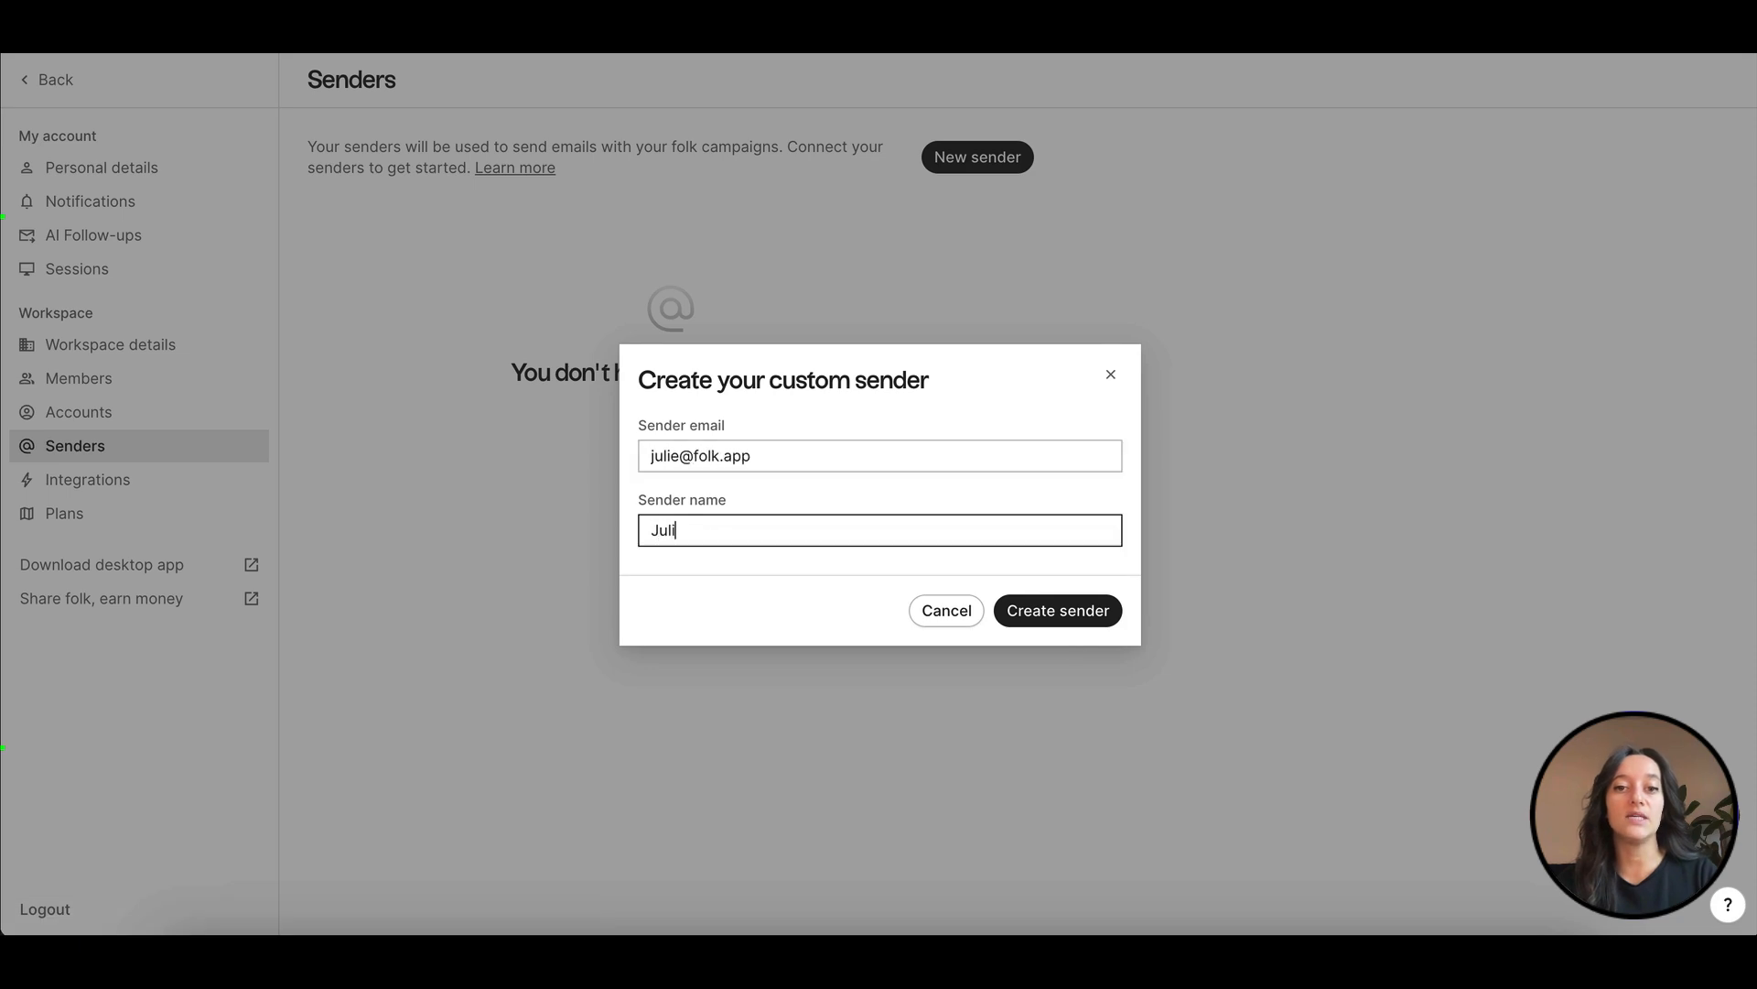
# - Finish the sender name ending 'Abecassis' and create the custom folk.app sender
pyautogui.write('e Abecassis')
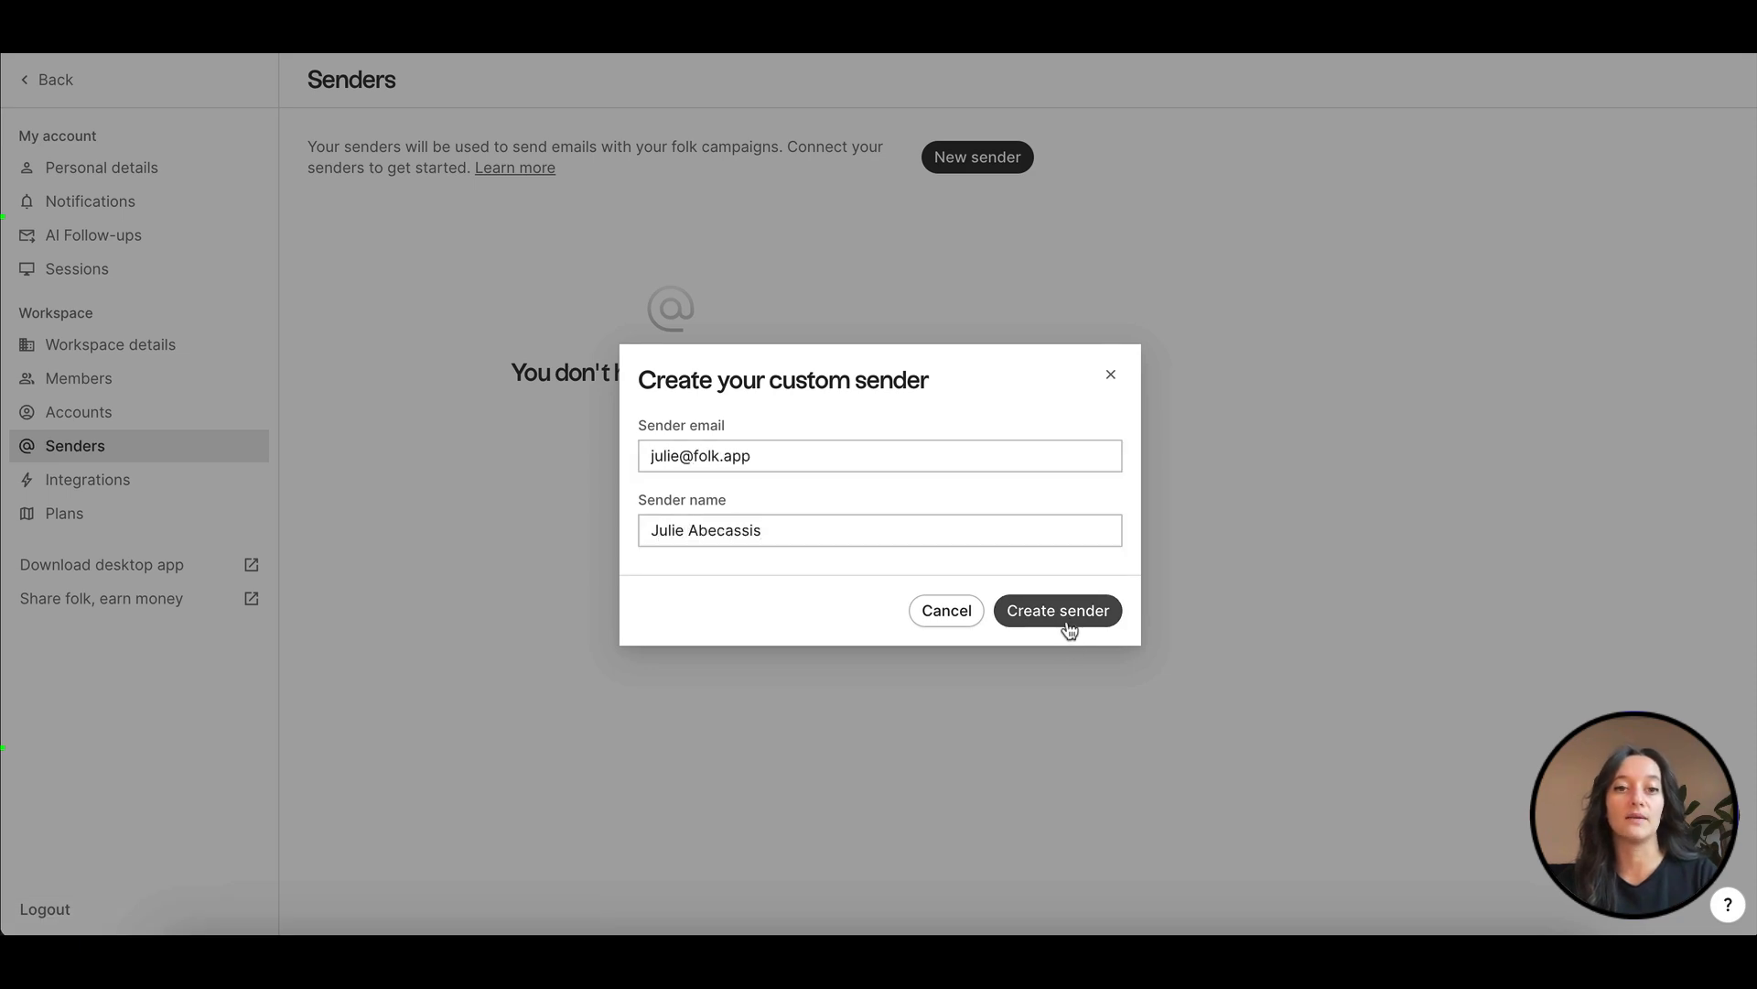
pyautogui.click(1055, 610)
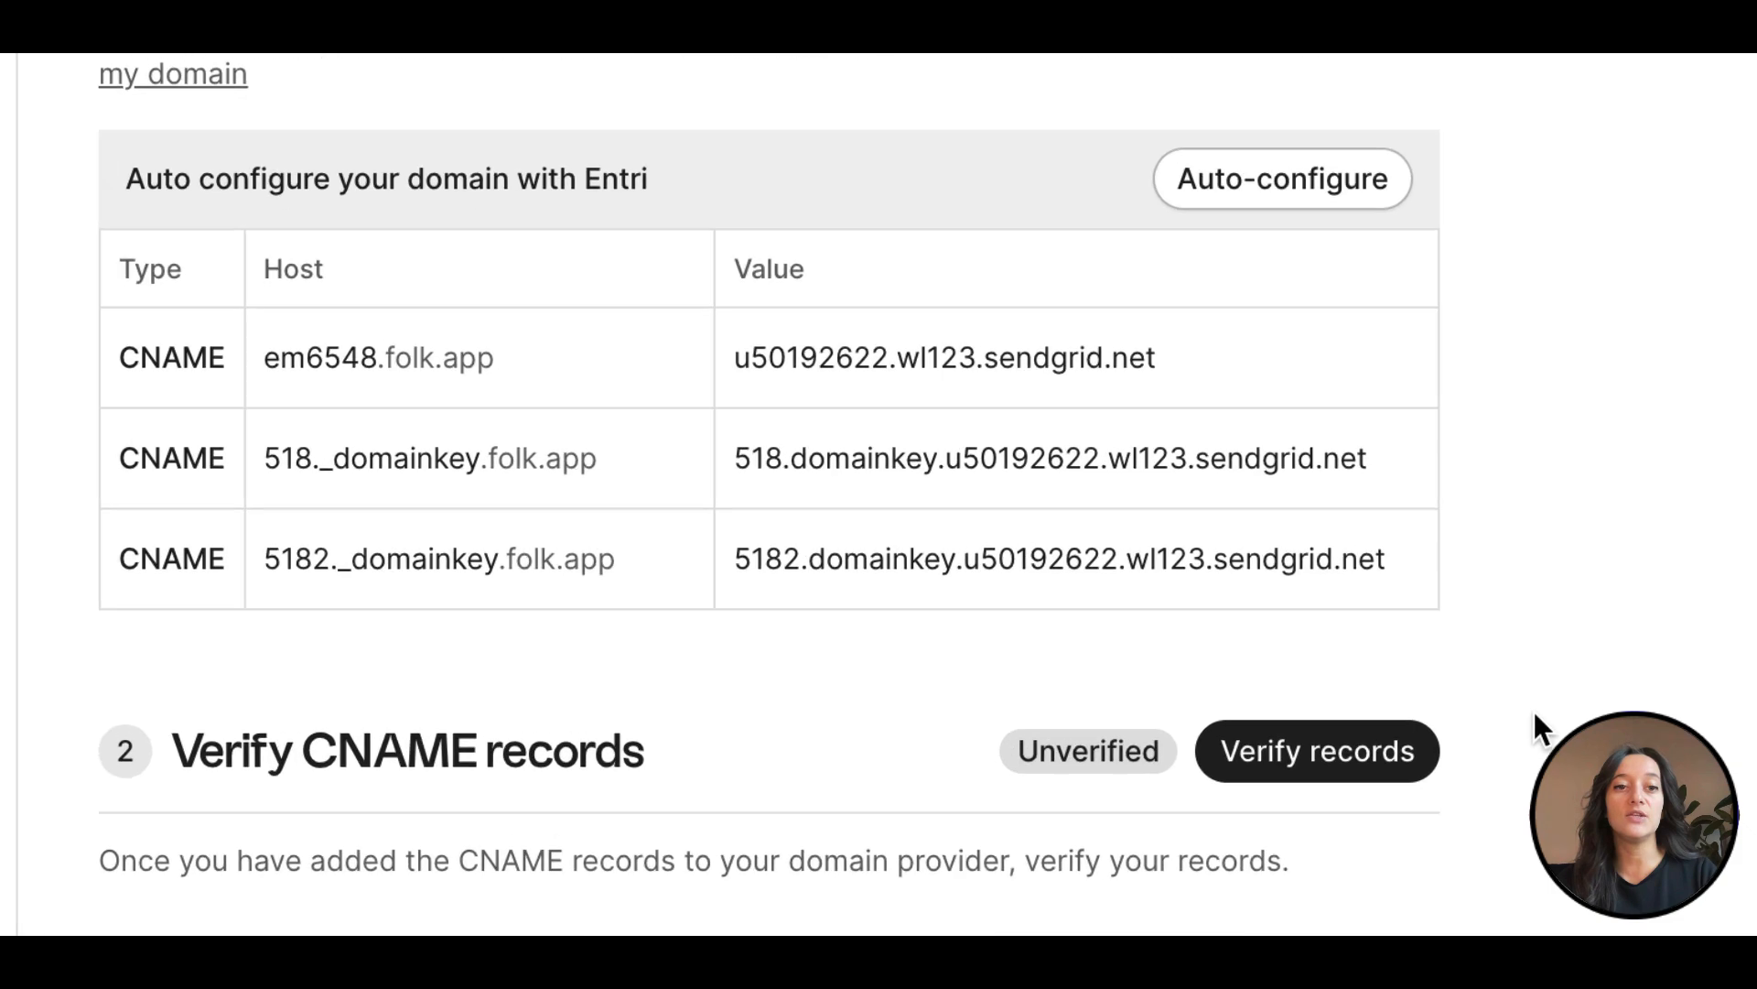
# - Launch Entri auto-configuration for the folk.app domain's CNAME records and continue in Entri
pyautogui.scroll(3)
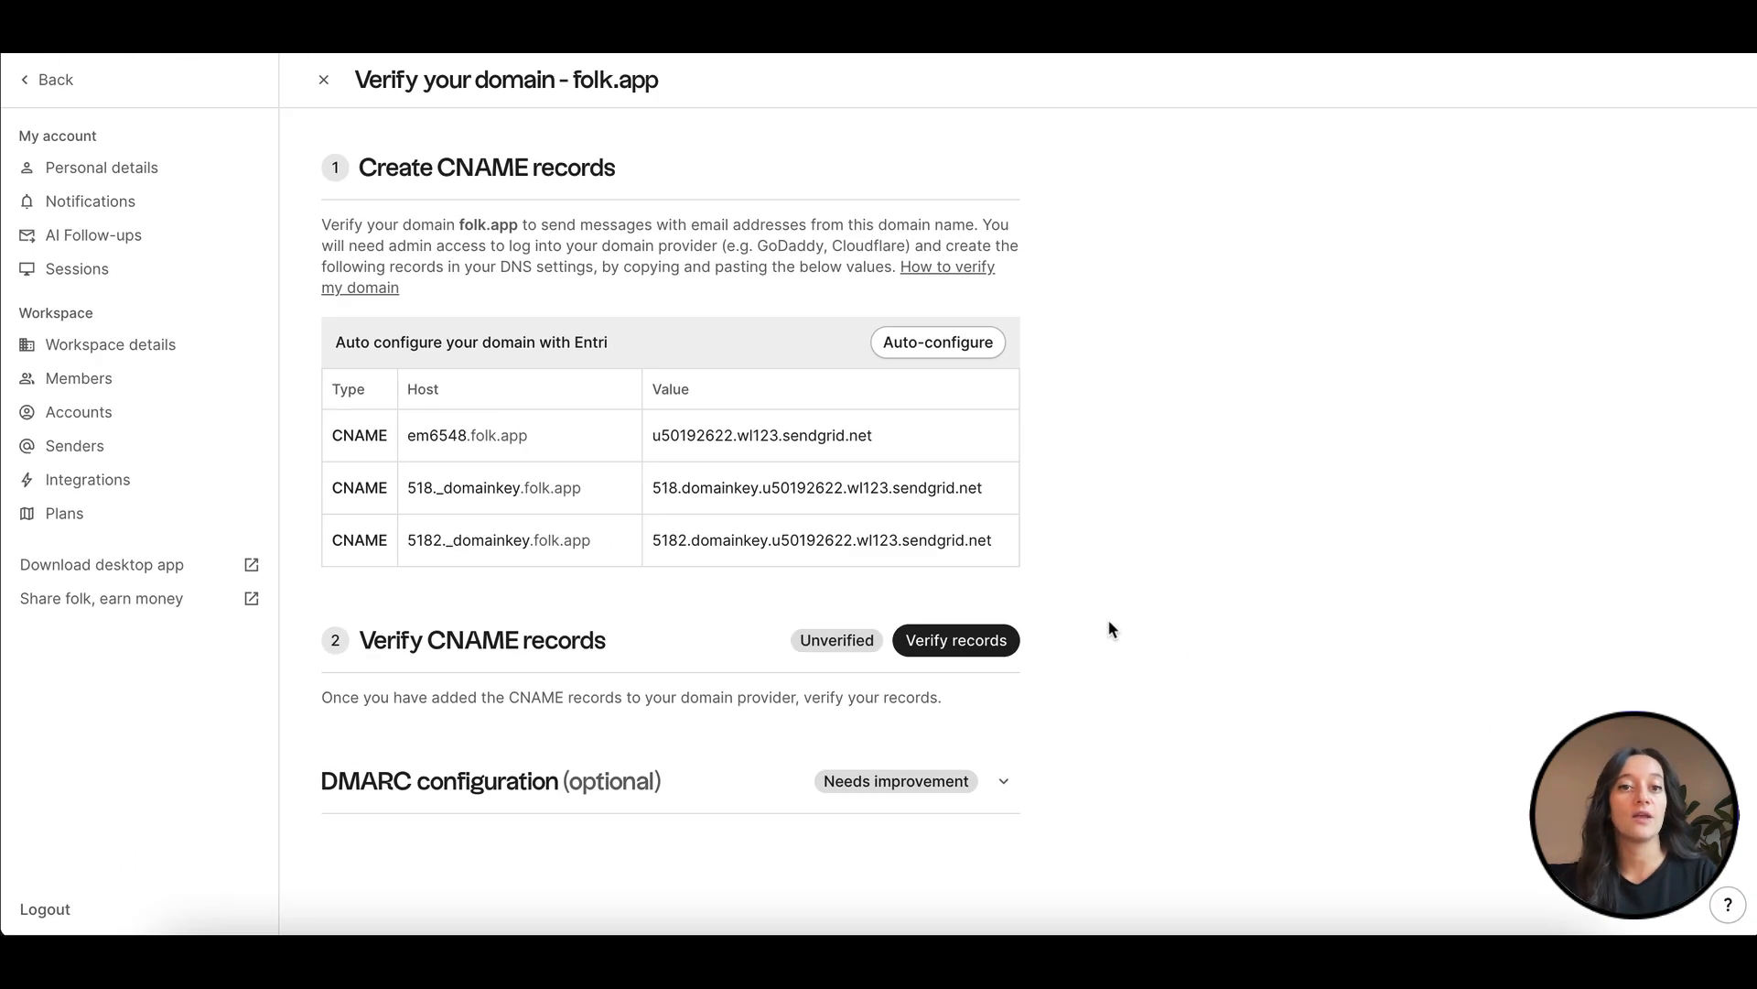
pyautogui.moveTo(1158, 619)
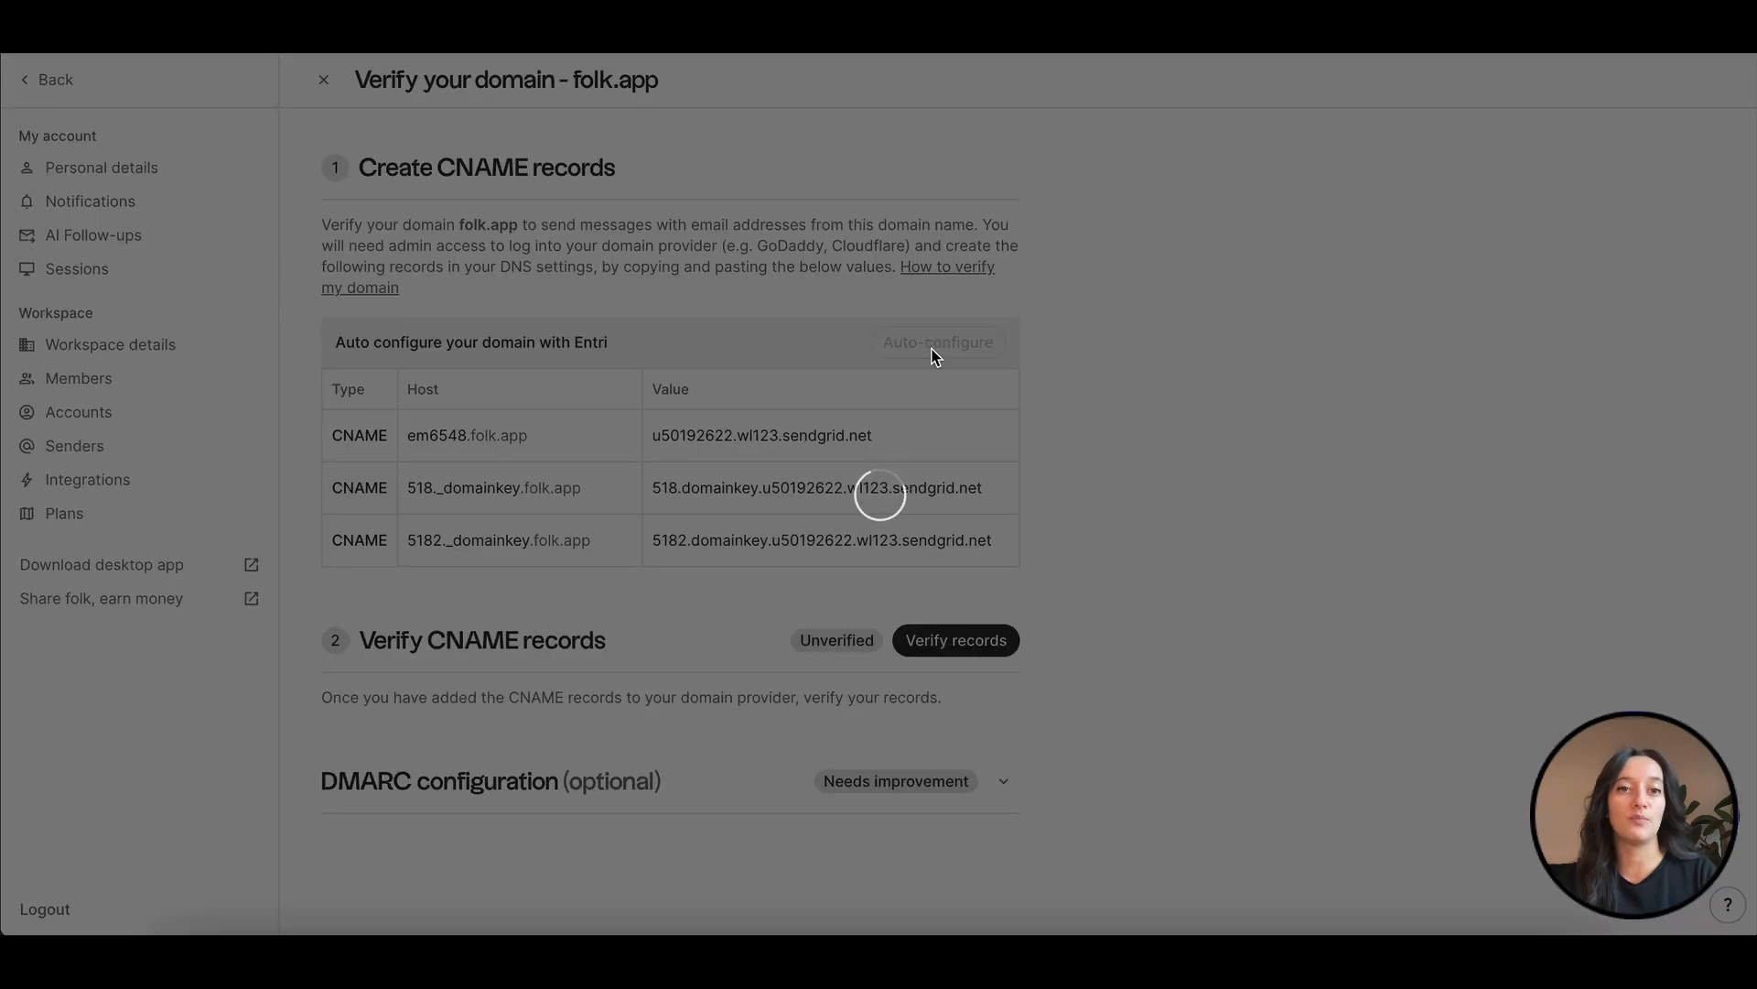
pyautogui.click(937, 341)
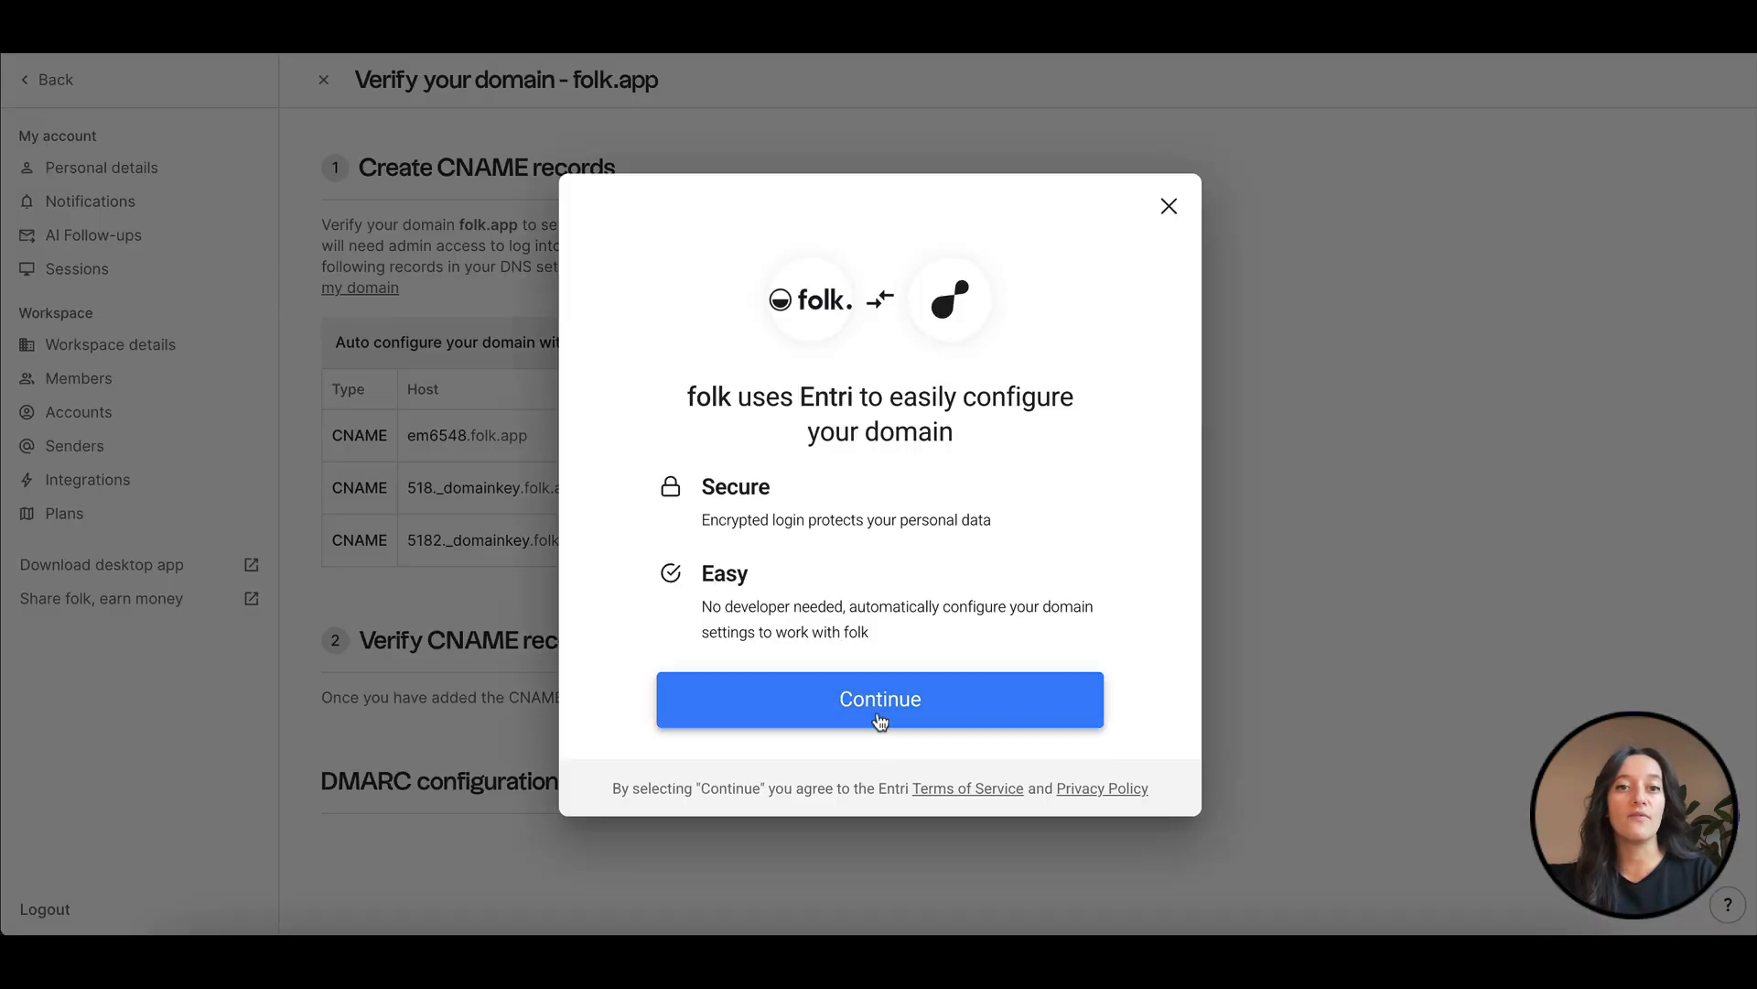
pyautogui.click(880, 699)
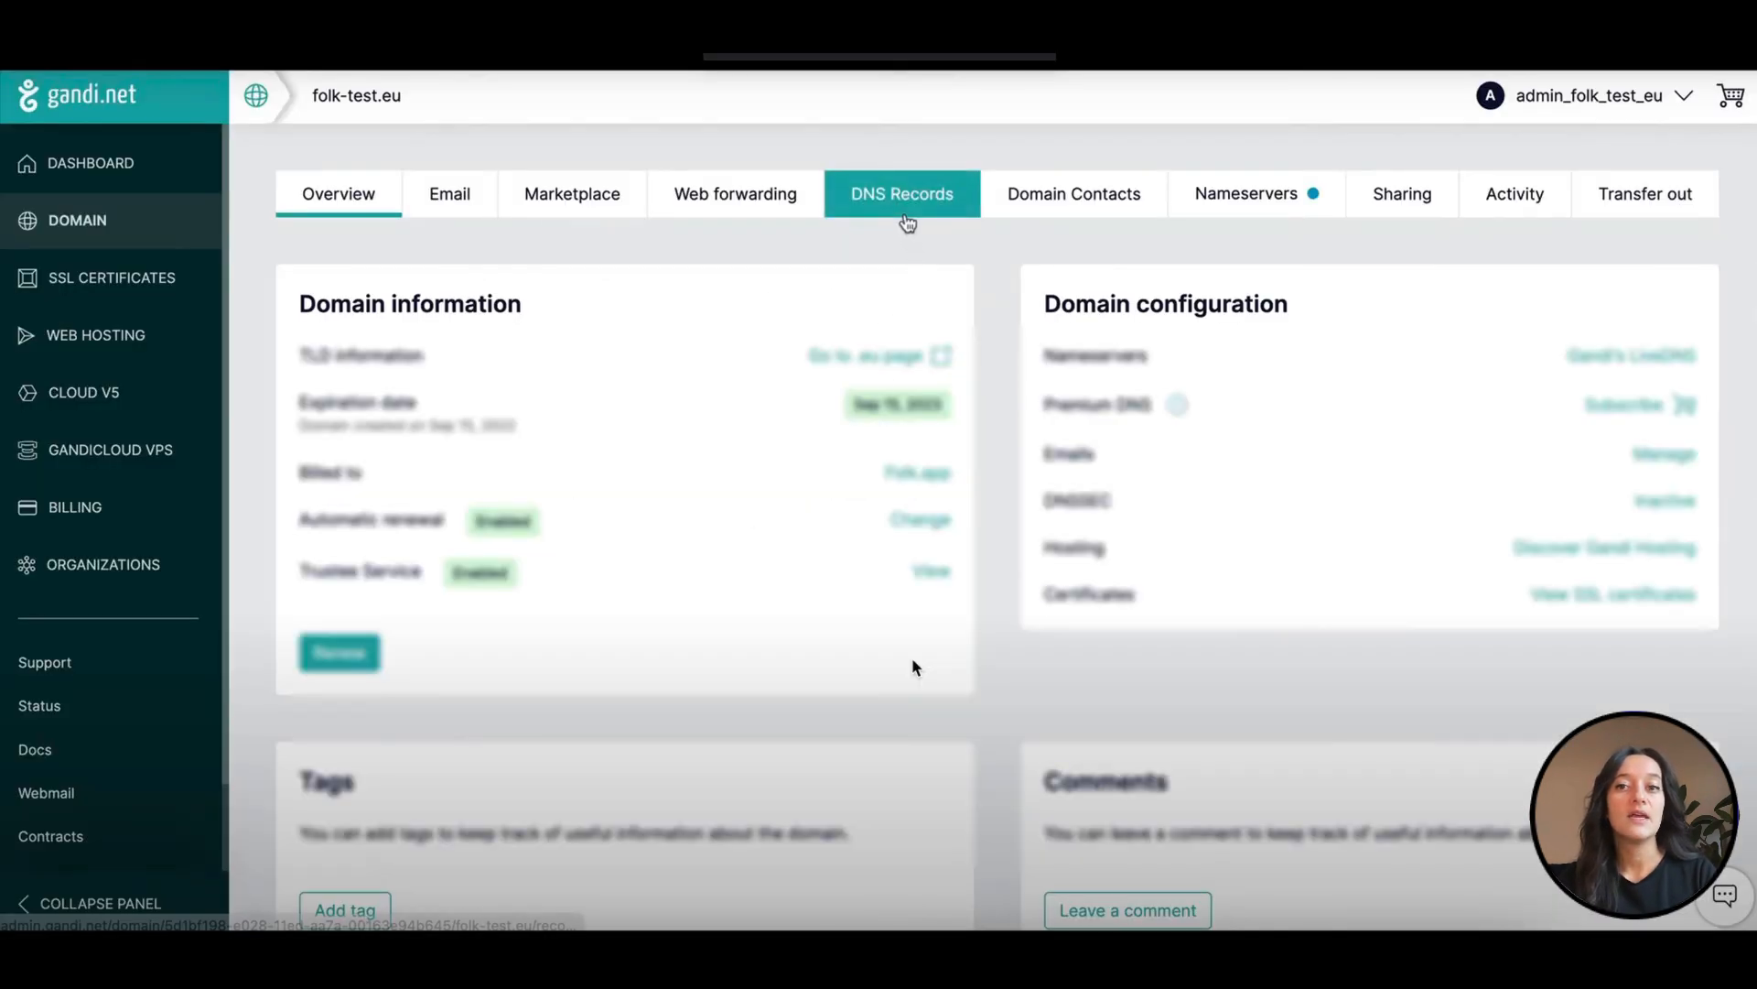
# - Fill a Gandi CNAME record em9289 for u30507911.wl162.sendgrid.net, then verify the sender email
pyautogui.click(901, 193)
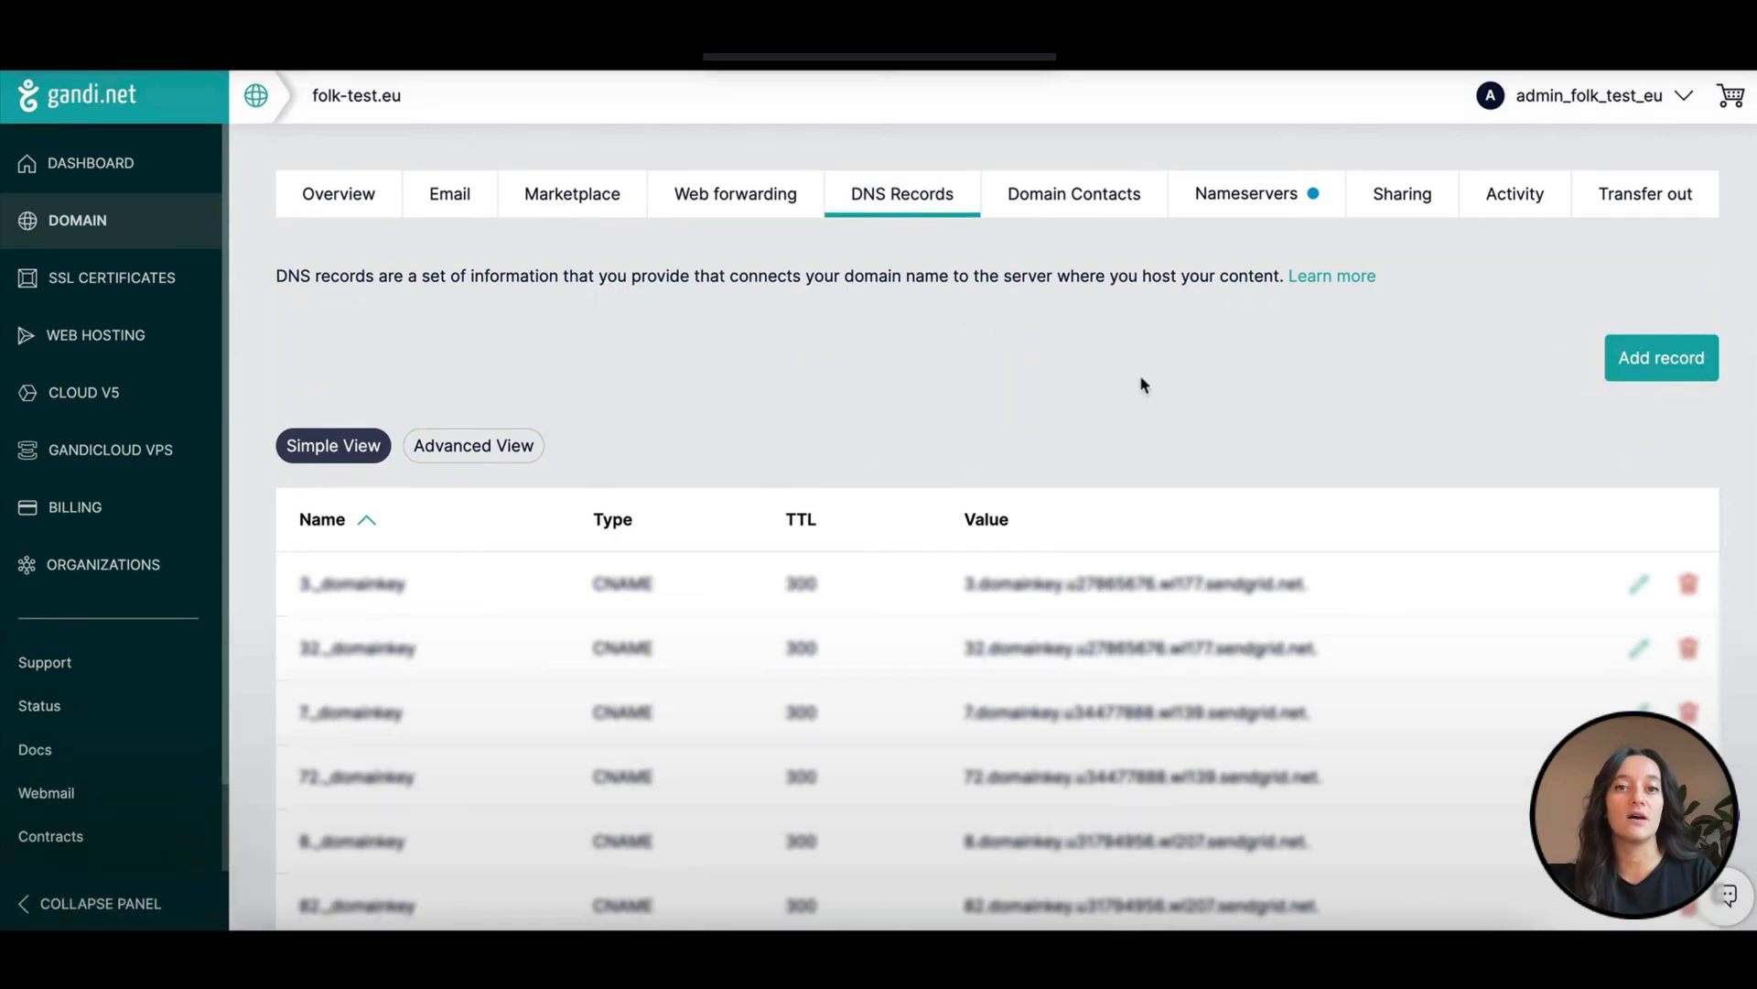
pyautogui.moveTo(1464, 403)
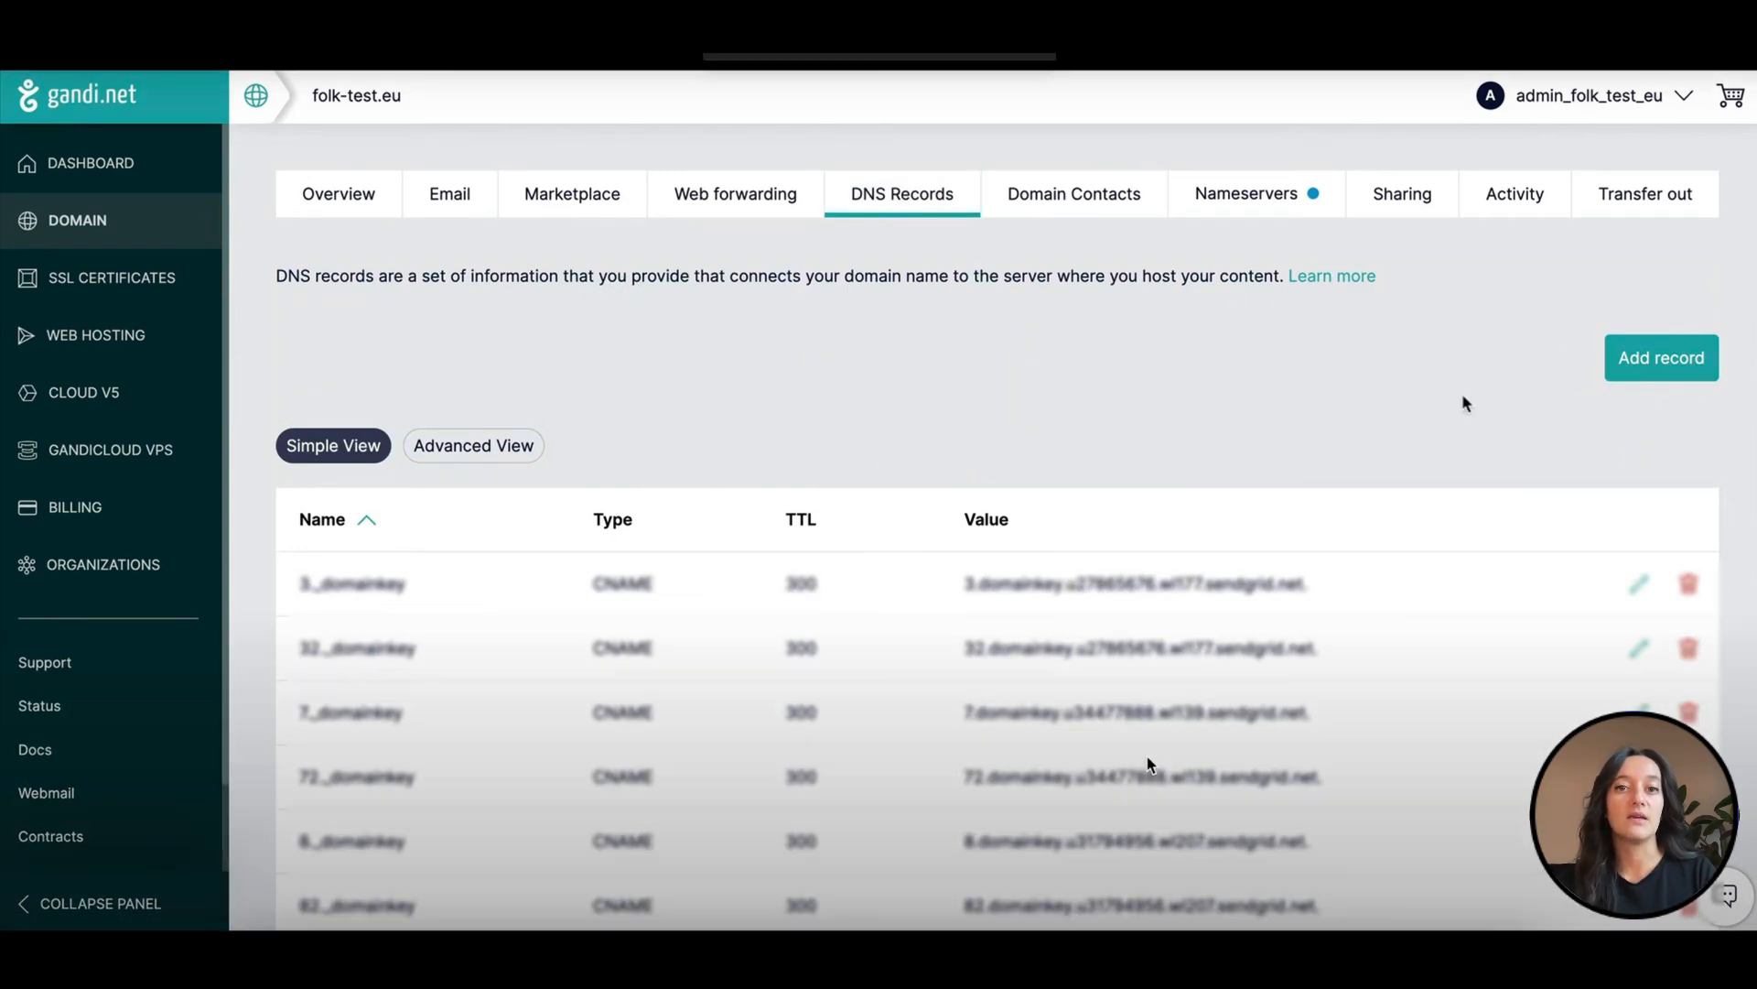
pyautogui.click(1662, 357)
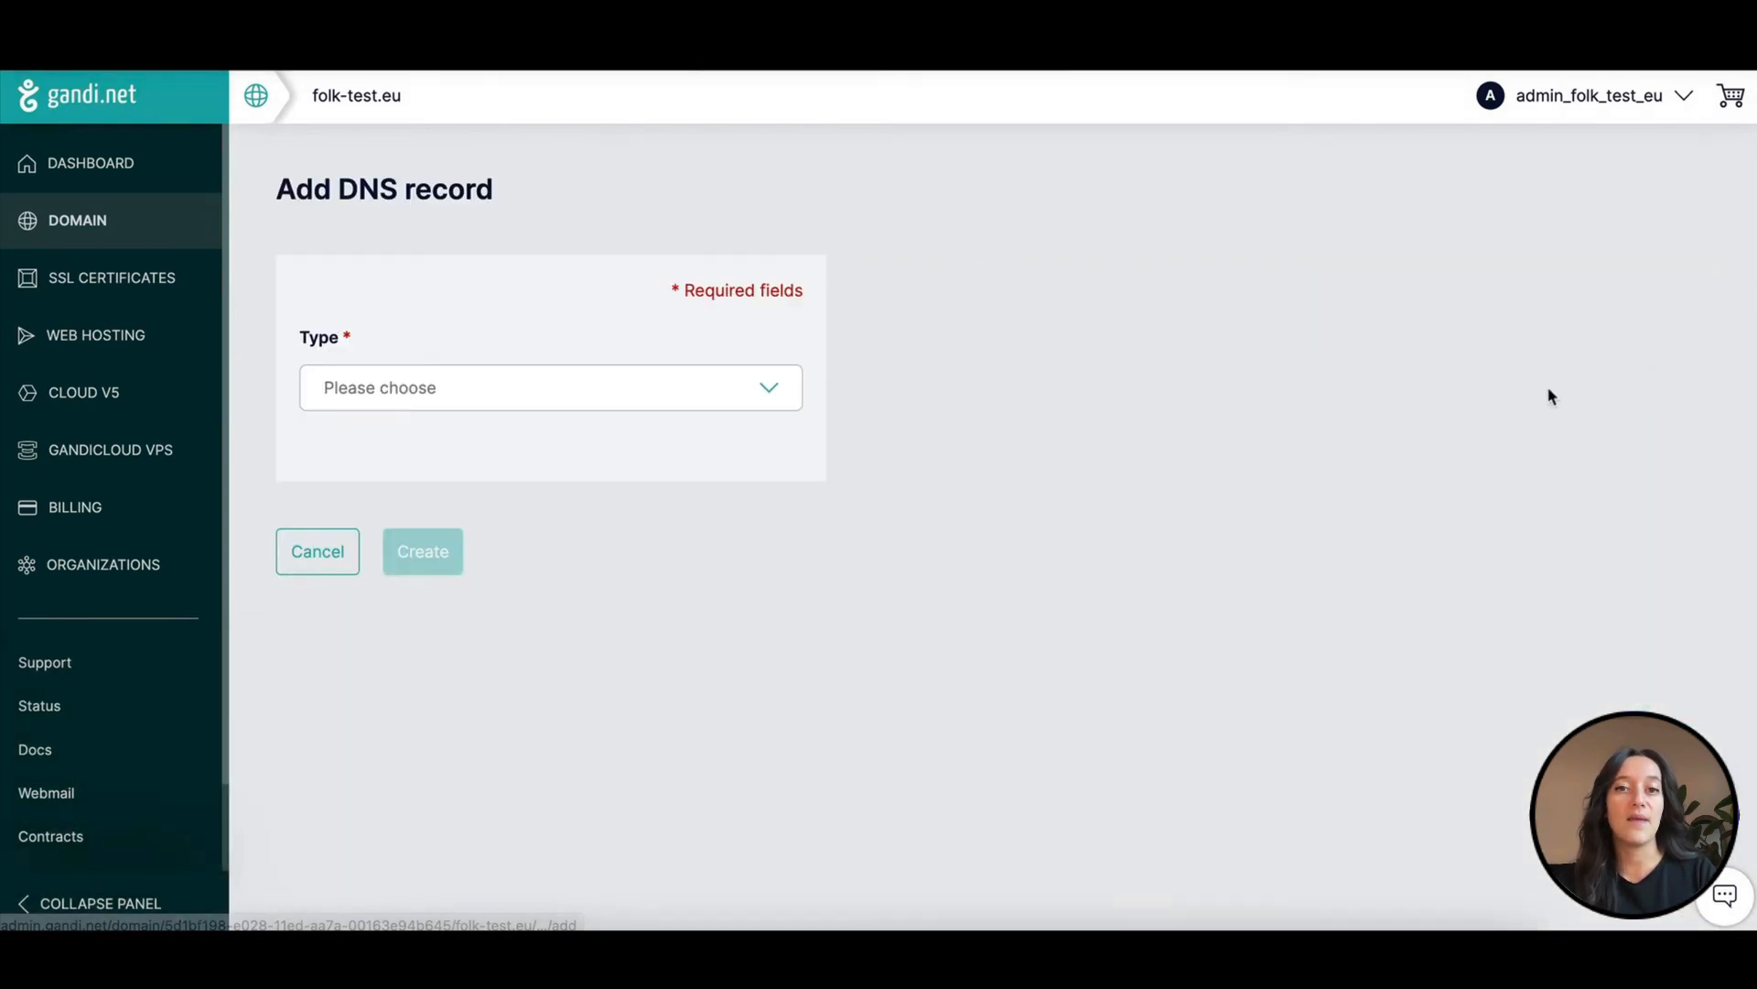
pyautogui.click(549, 386)
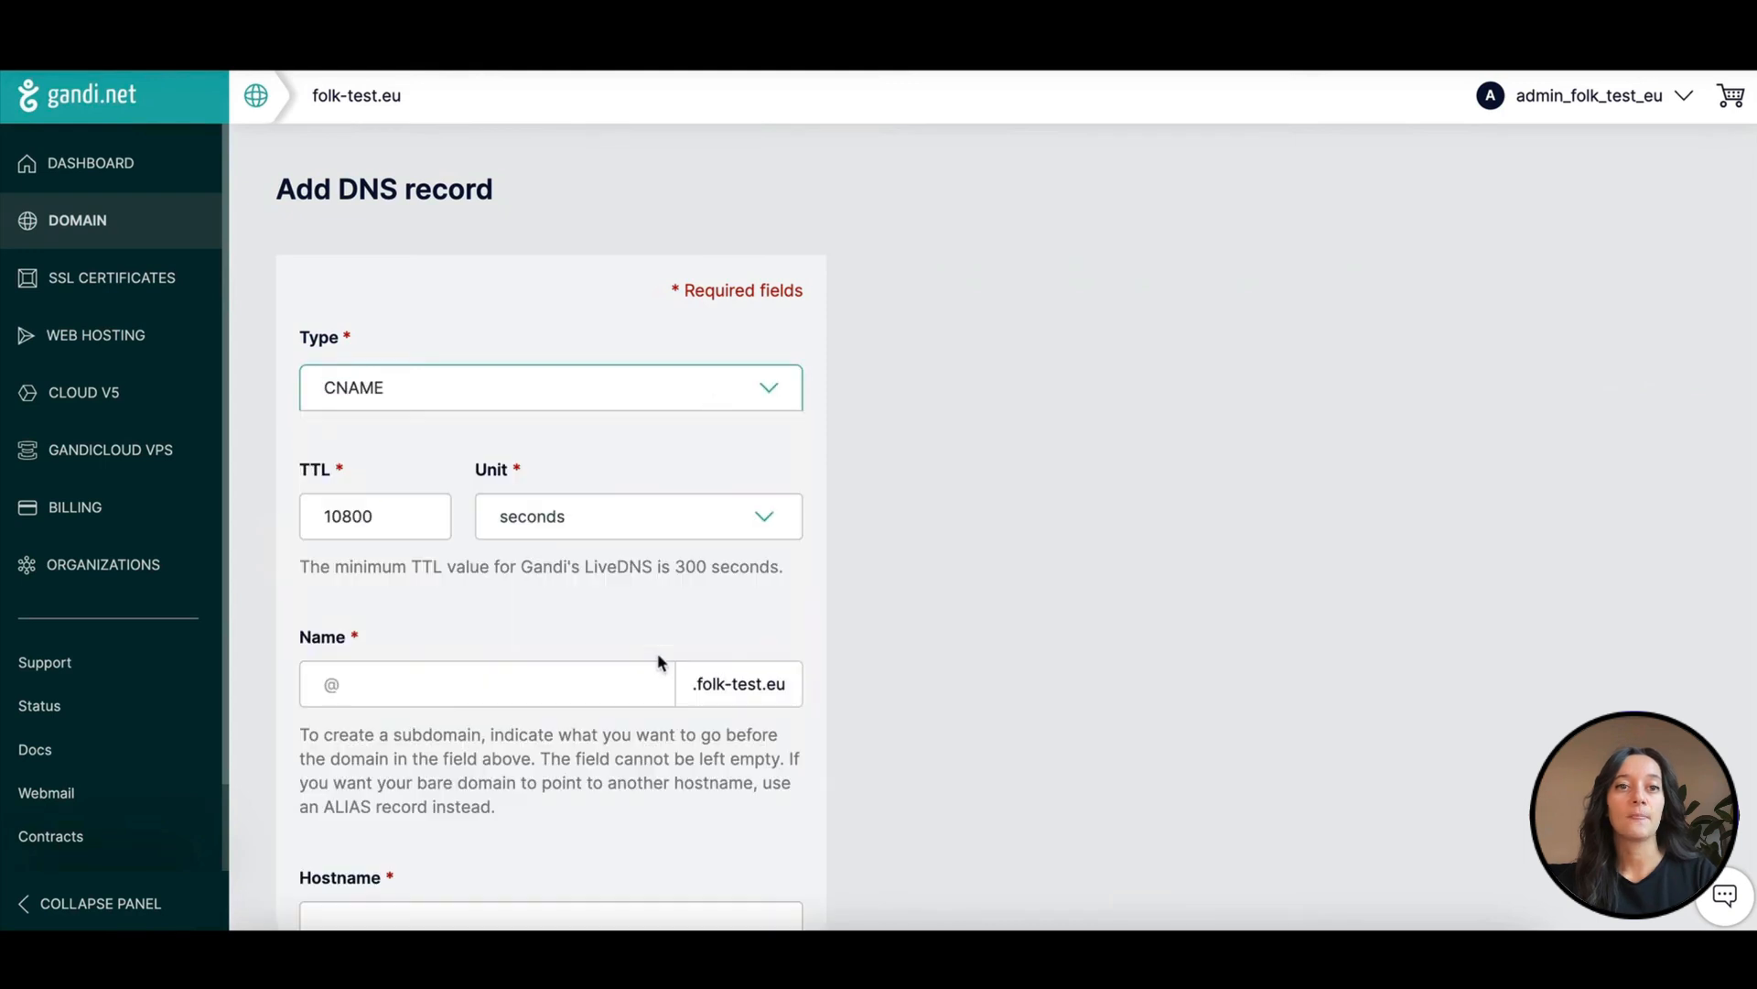
pyautogui.write('em9289')
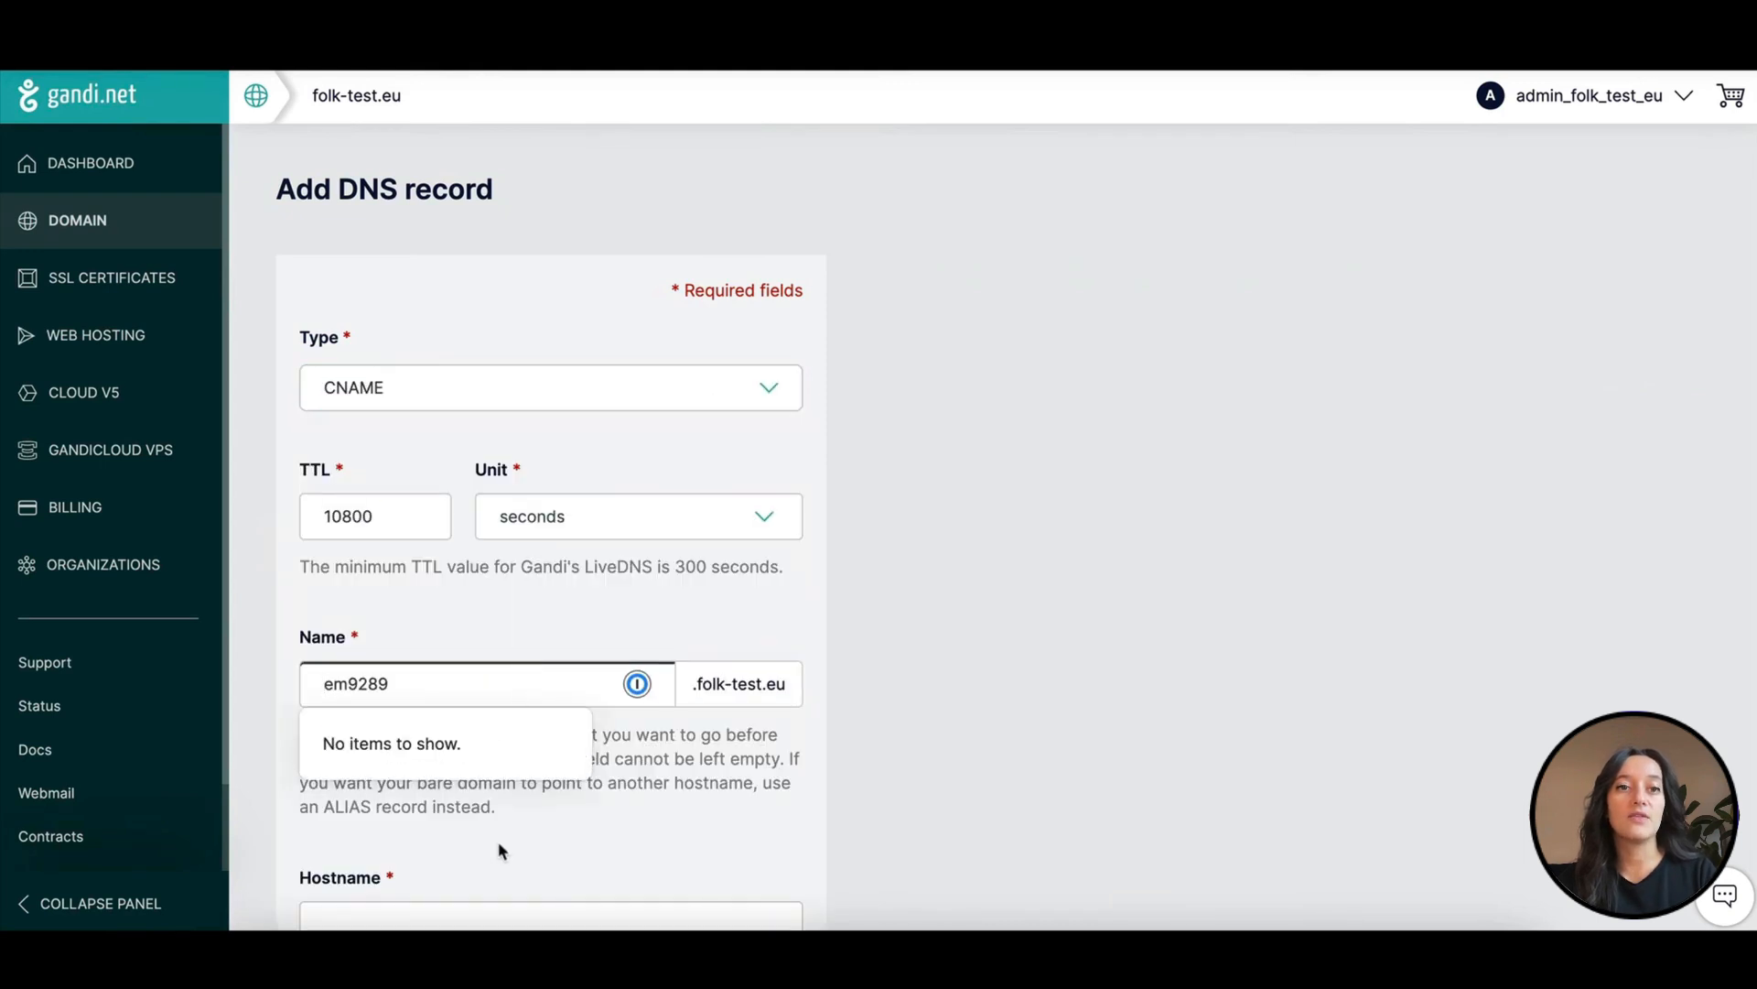
pyautogui.scroll(-3)
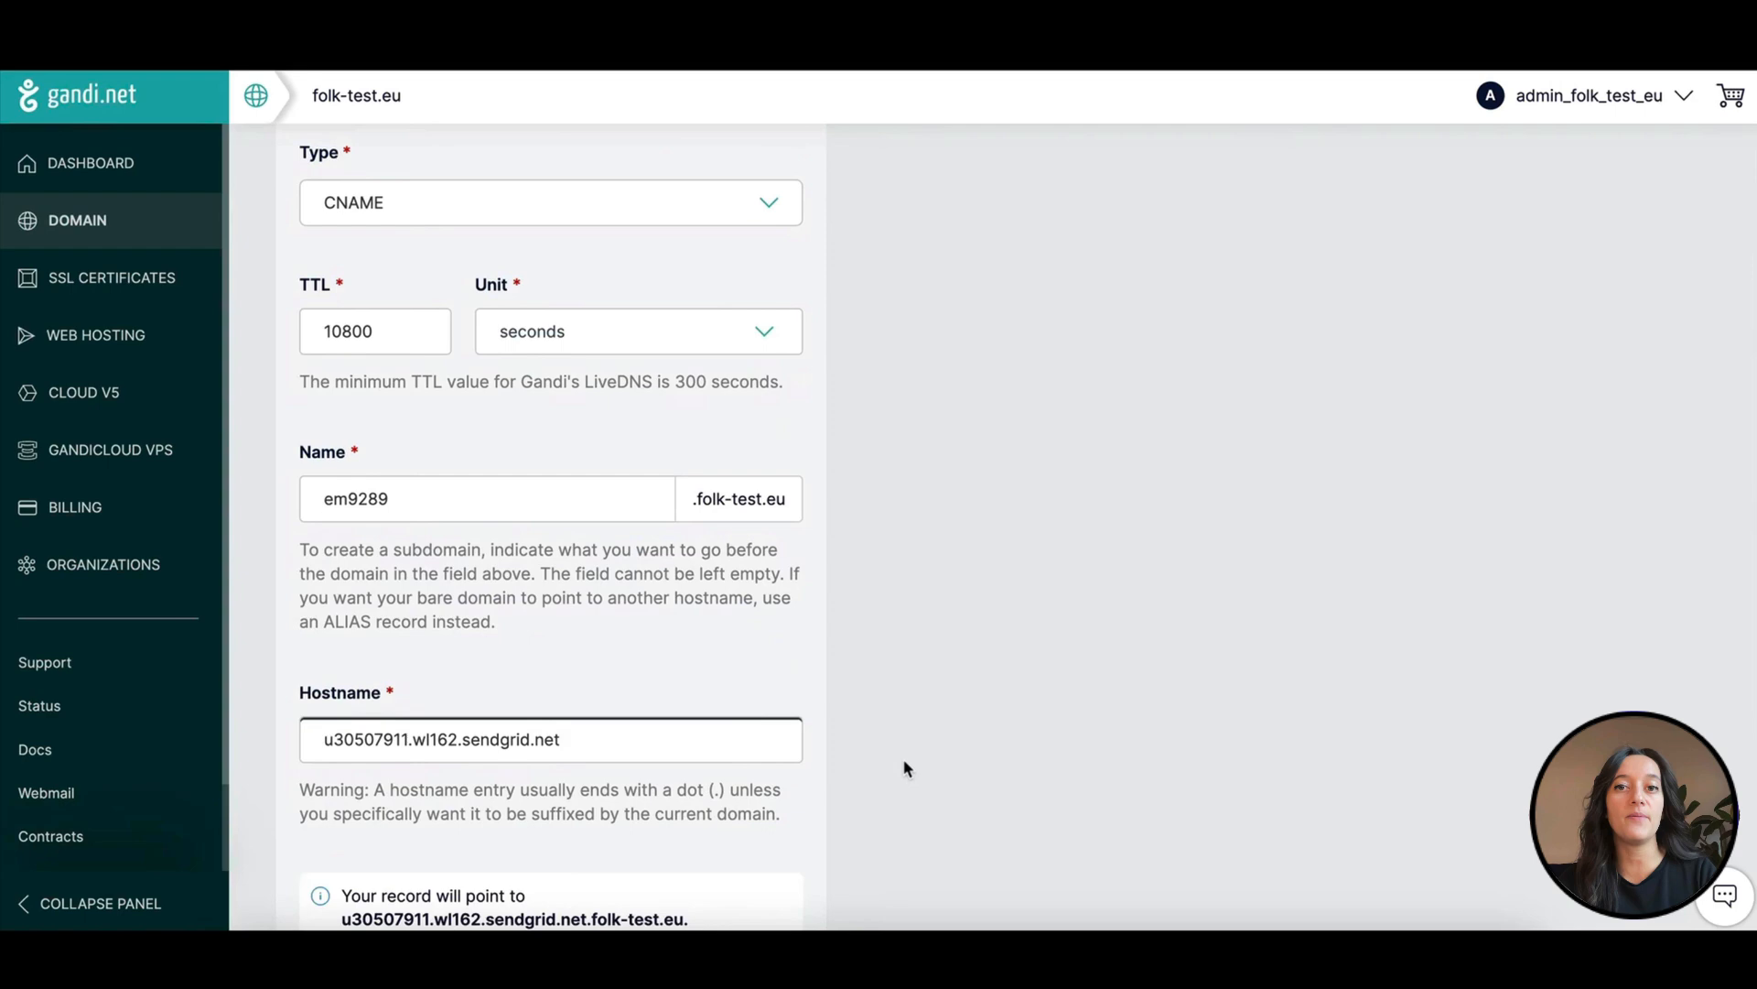
pyautogui.scroll(-3)
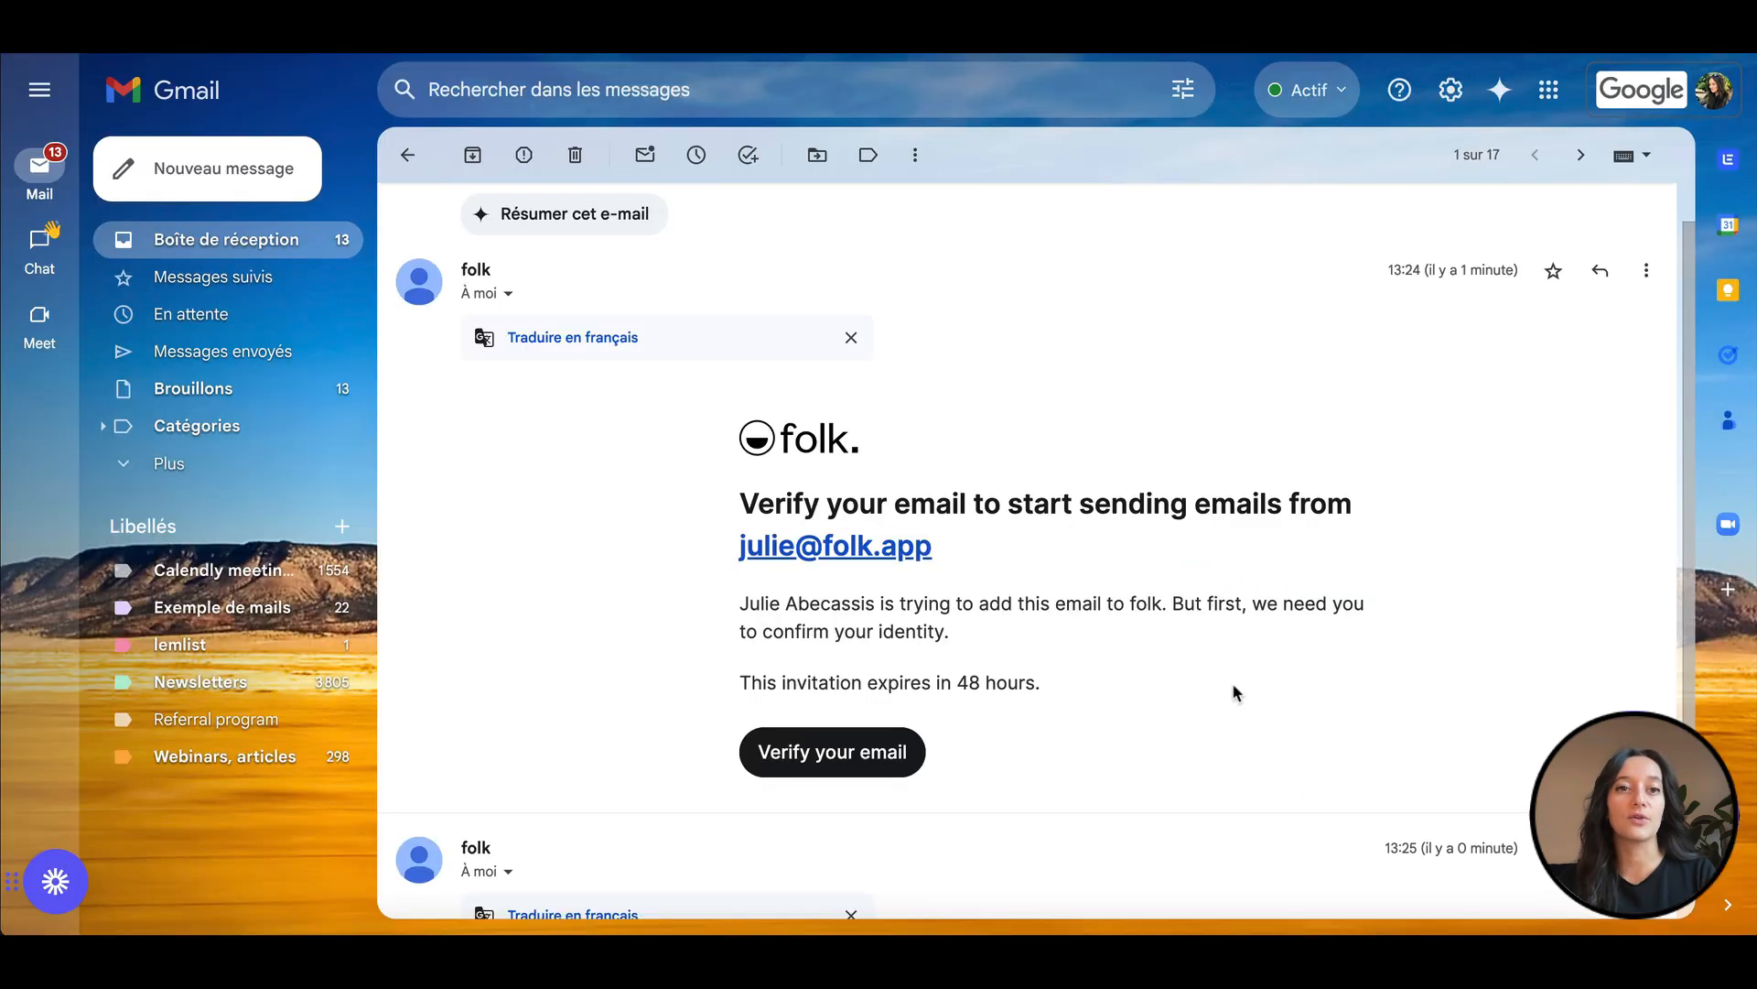
pyautogui.moveTo(980, 761)
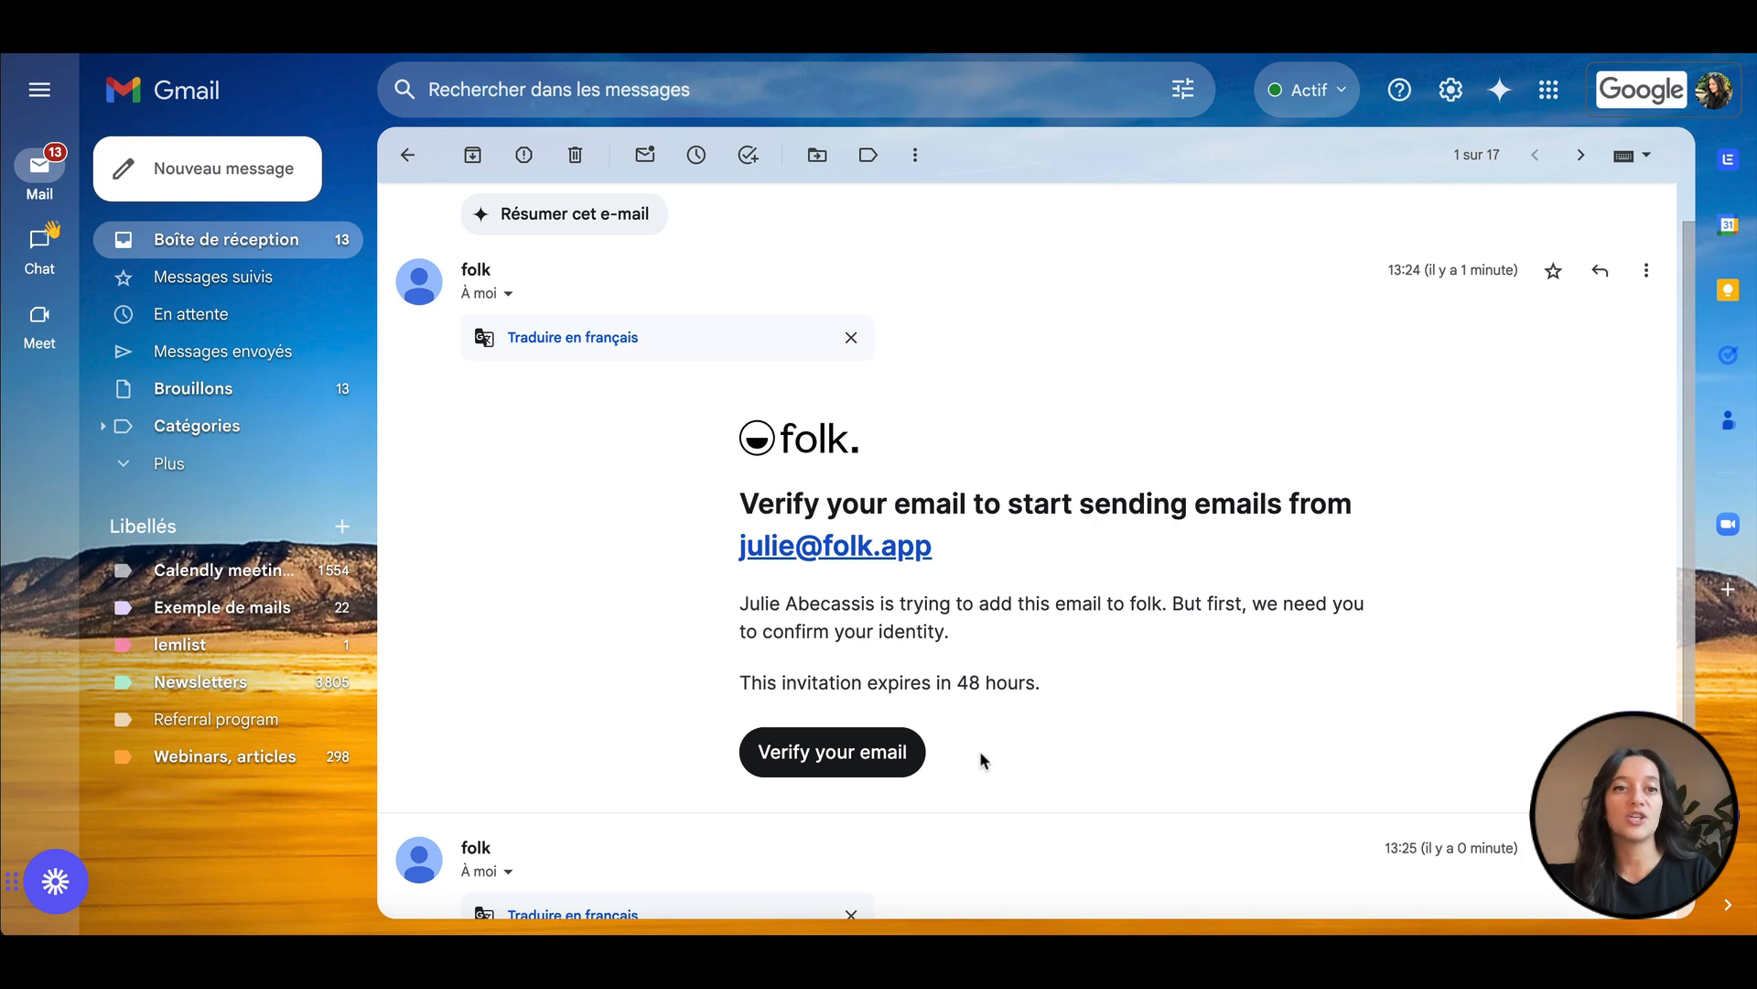
pyautogui.moveTo(832, 751)
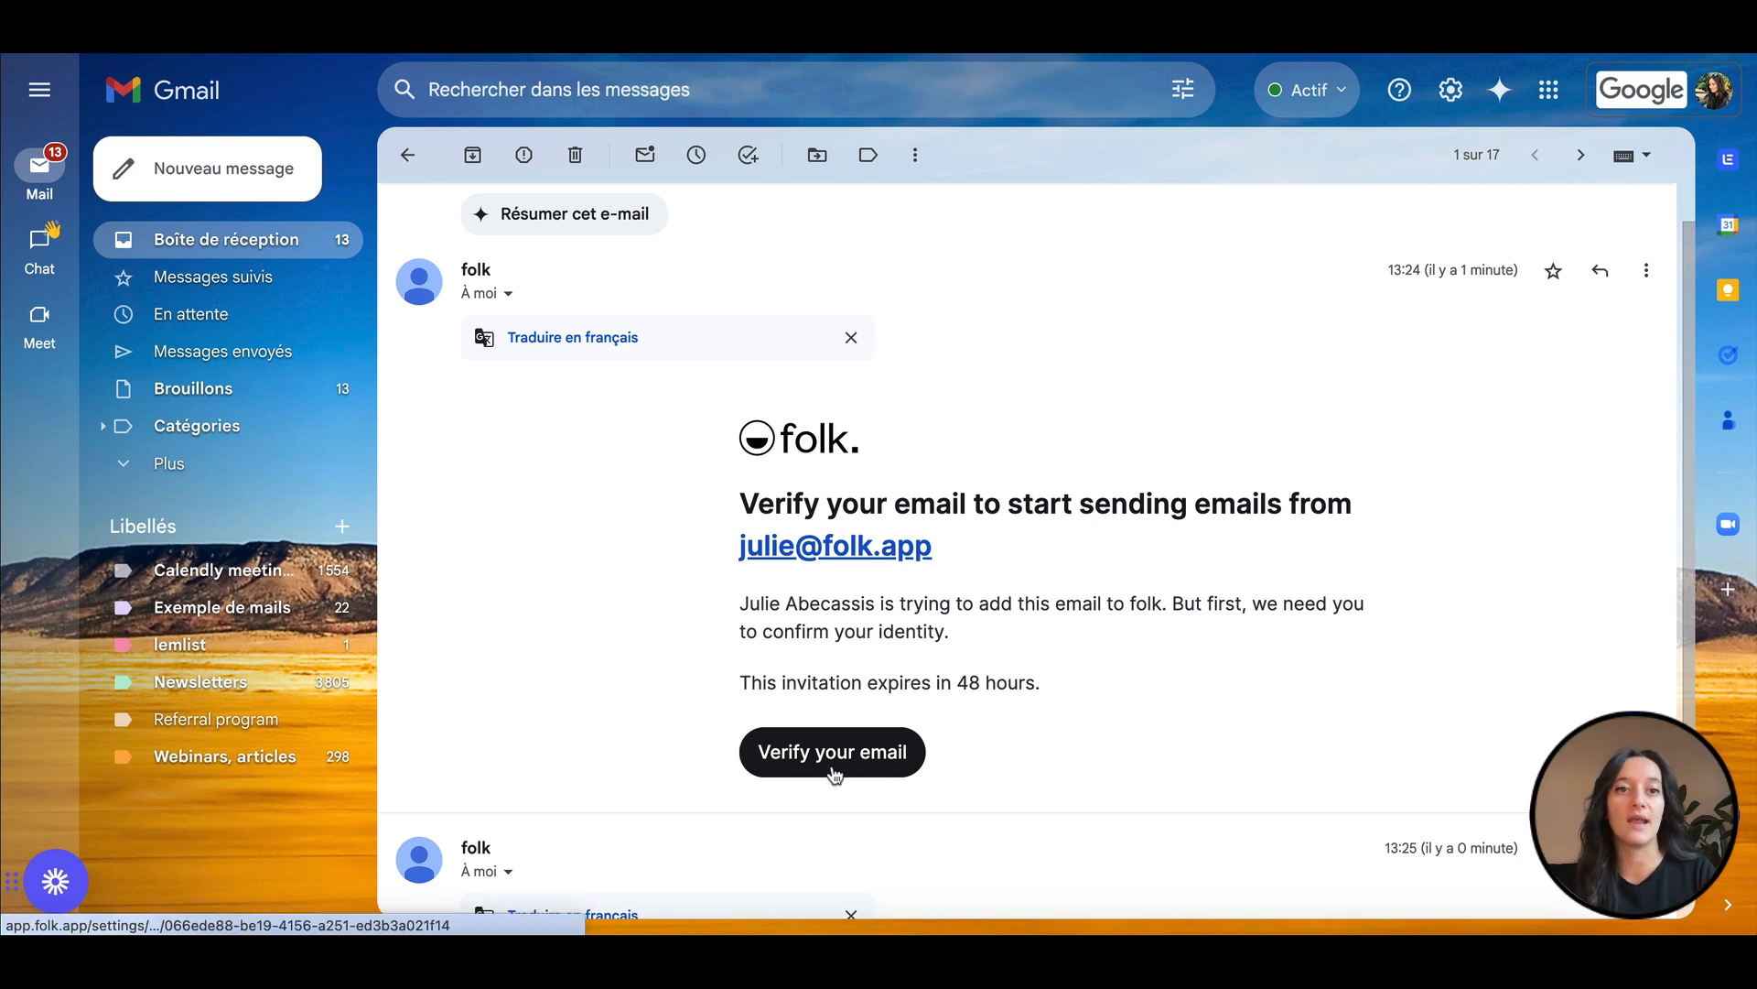
pyautogui.click(833, 751)
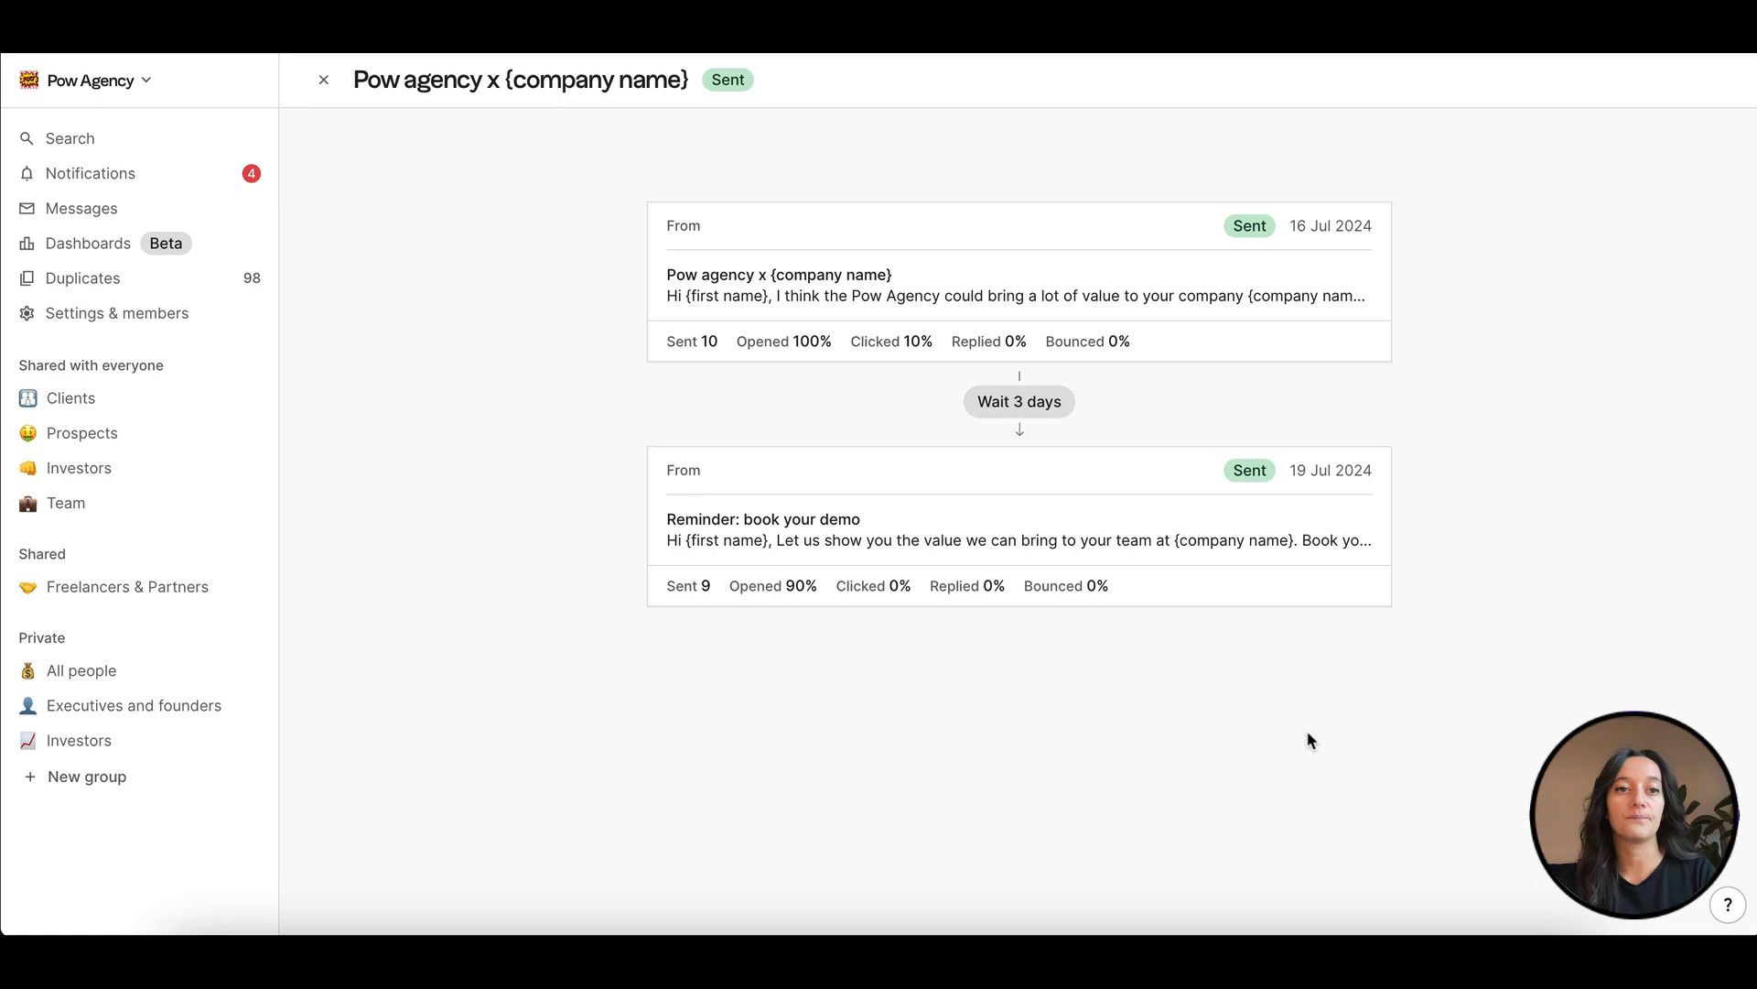